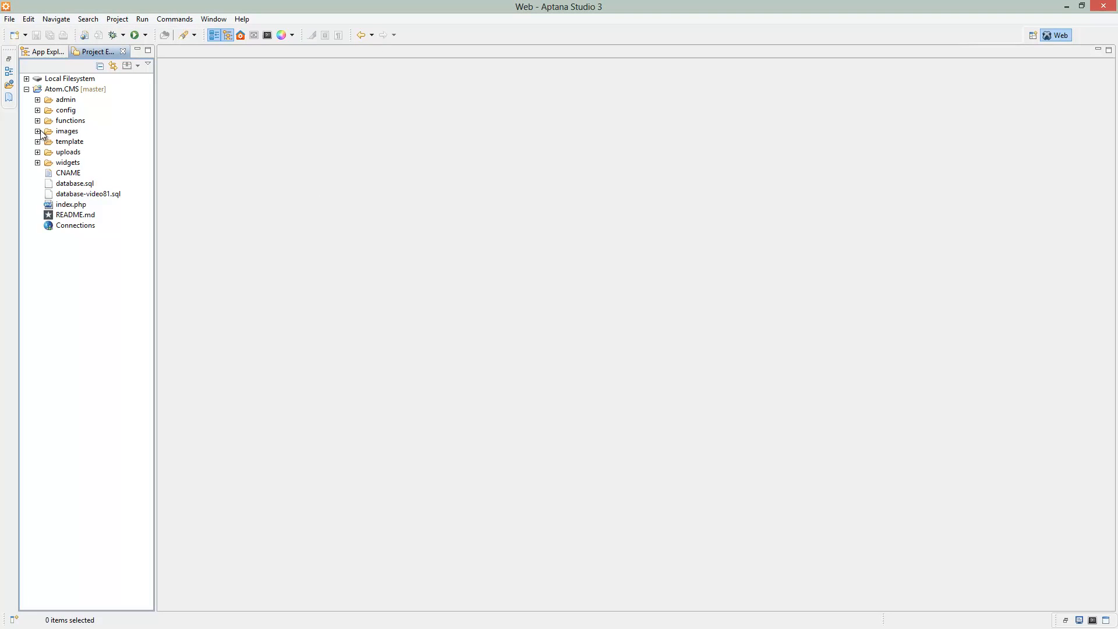
Open template/navigation.php and comment out the hard-coded FAQ and Contact list items
click(37, 141)
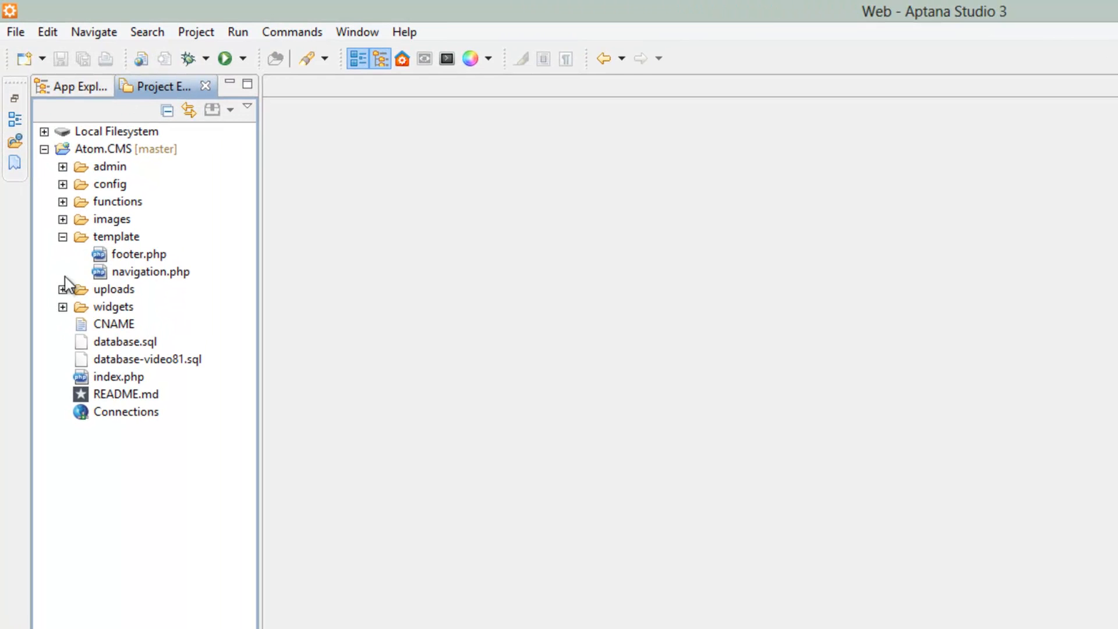
click(151, 272)
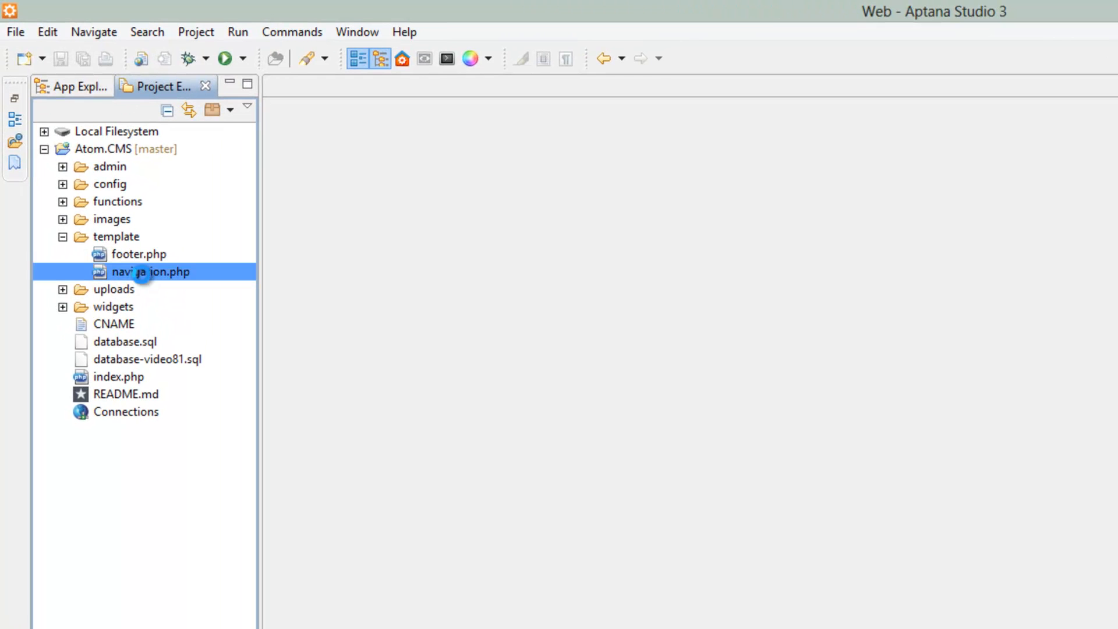
double_click(150, 271)
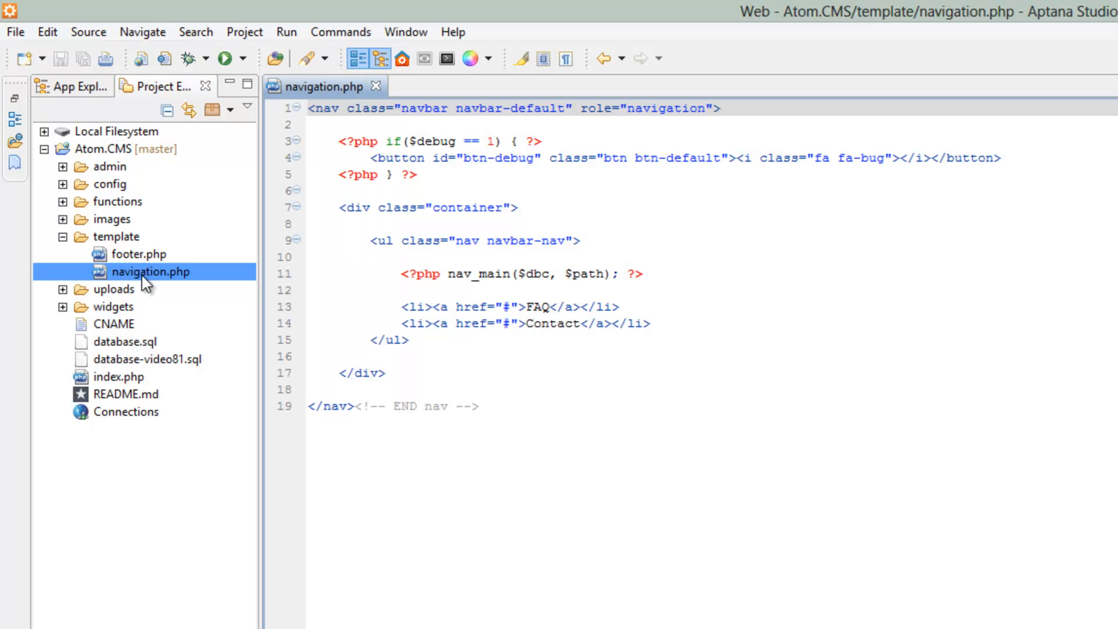
mouse_move(147, 291)
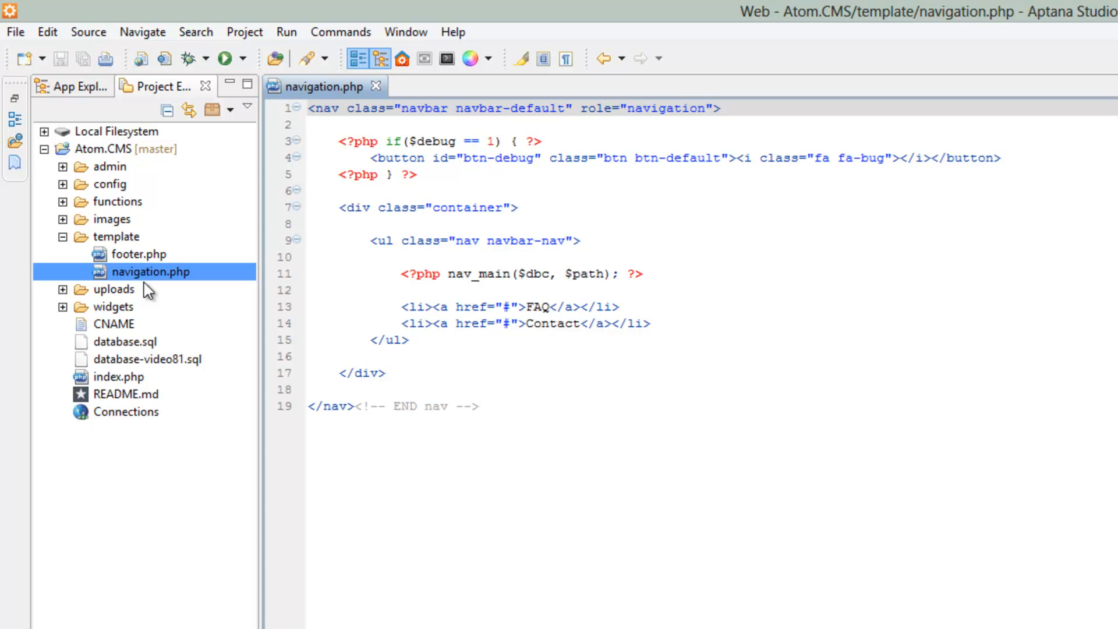
click(308, 108)
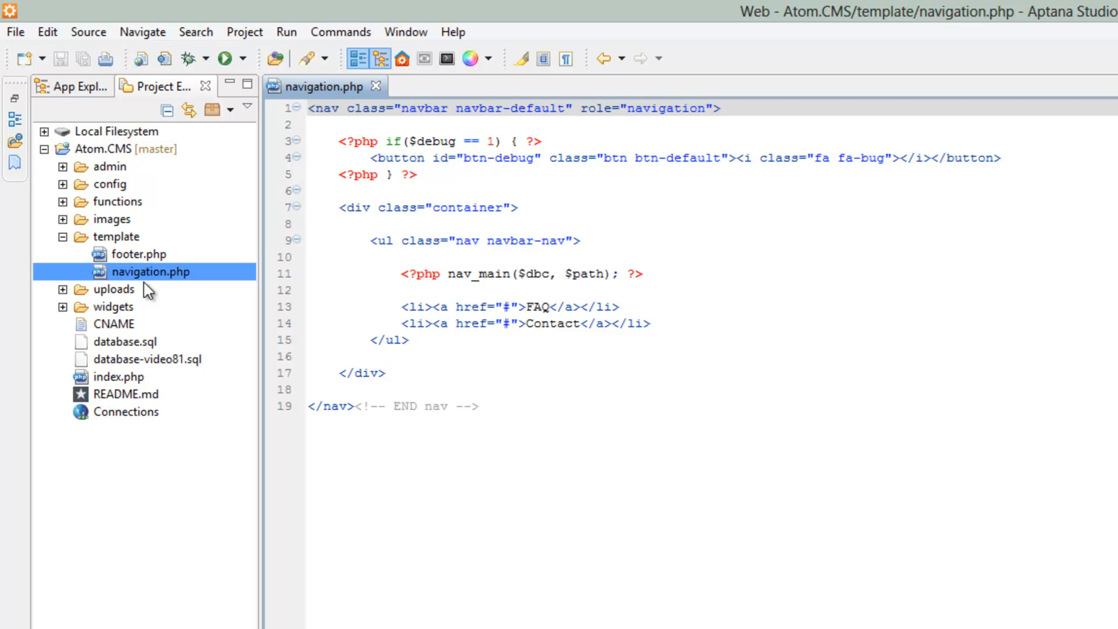
mouse_move(633, 294)
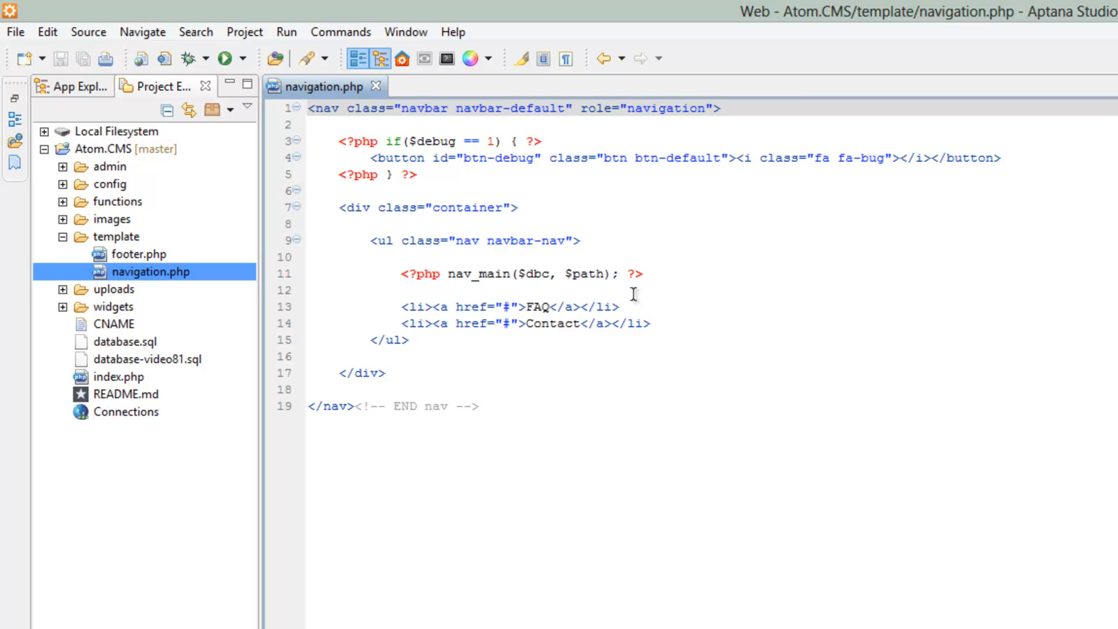
click(402, 290)
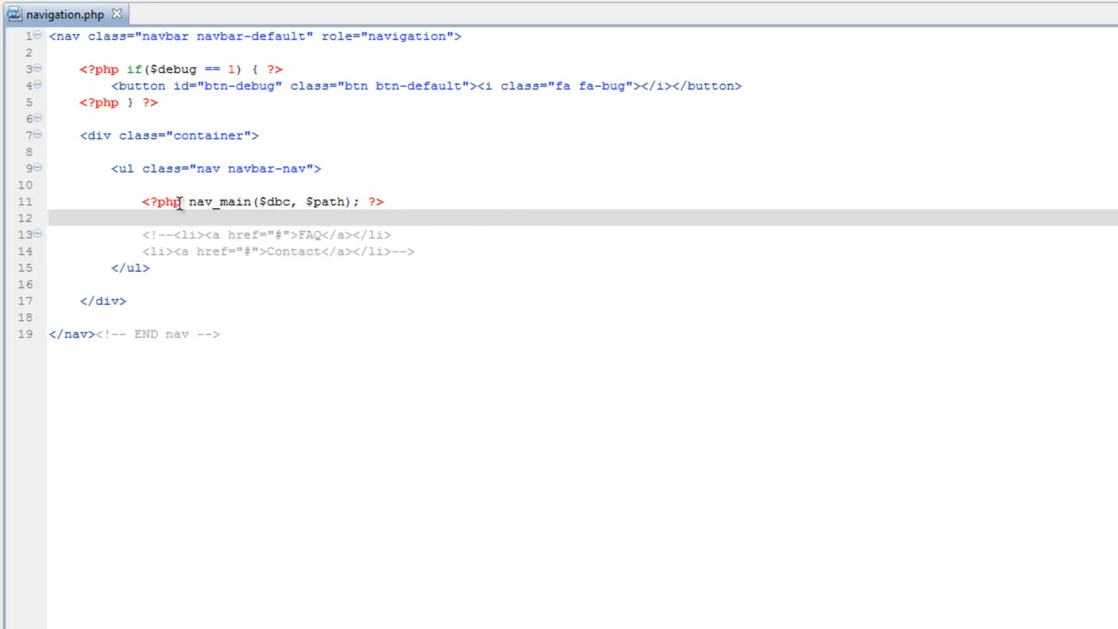
mouse_move(196, 282)
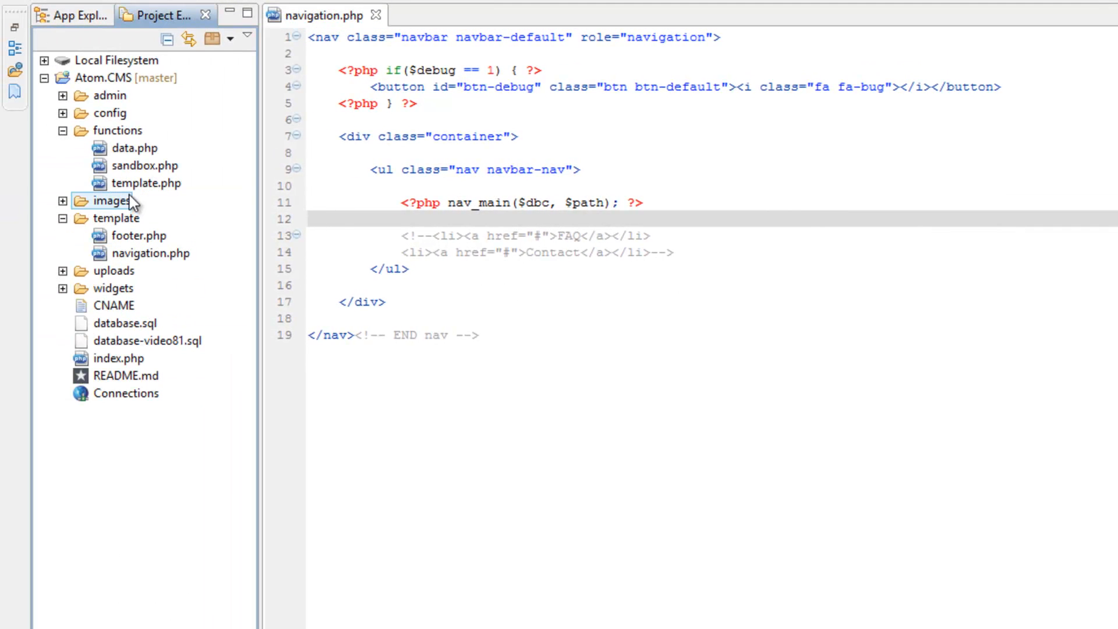
In functions/template.php, have nav_main select from 'navigation' and link each item to $nav['url']
double_click(144, 183)
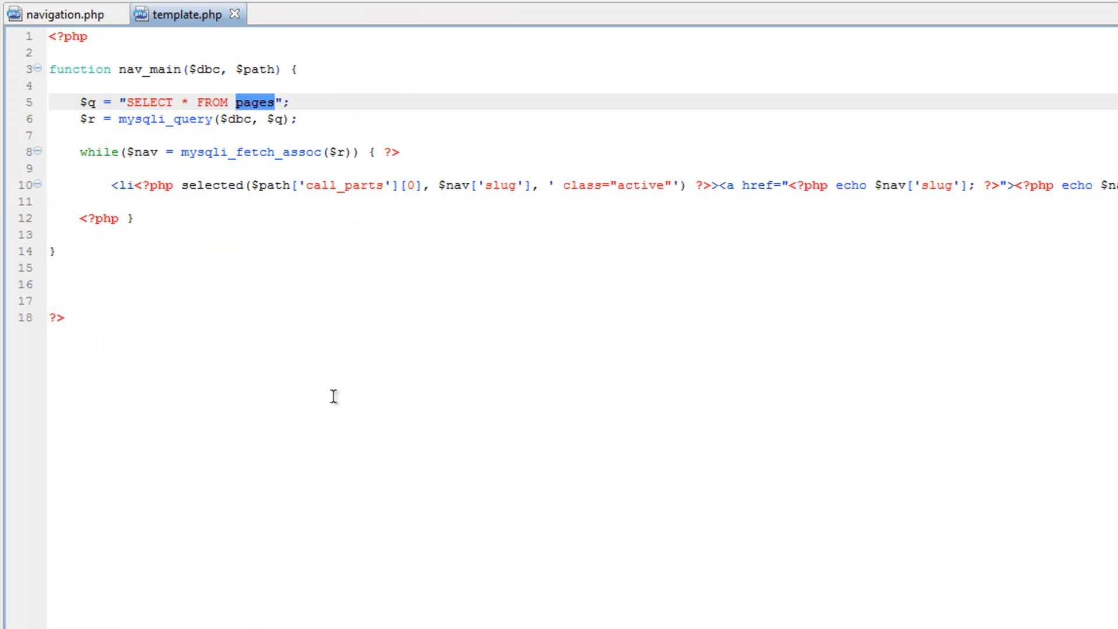
text(nav)
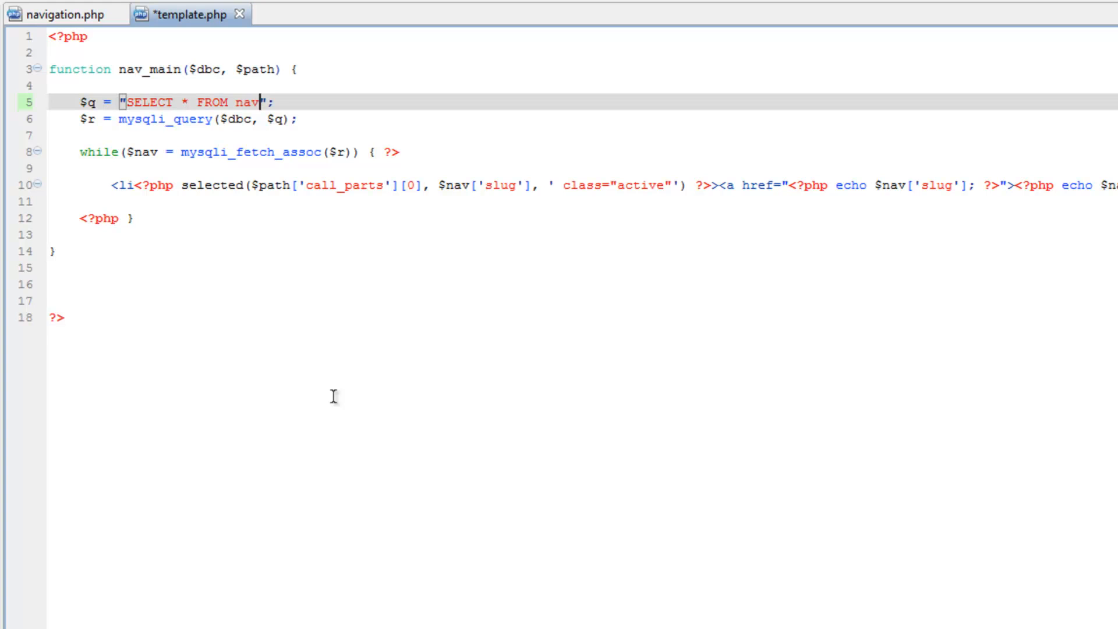
text(igation)
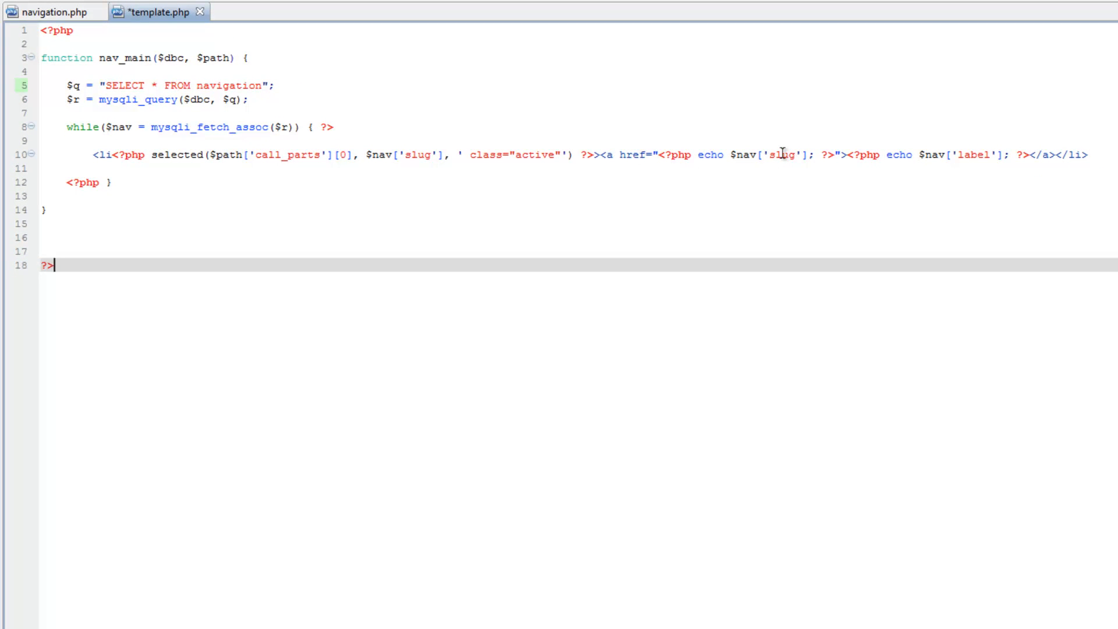
double_click(783, 155)
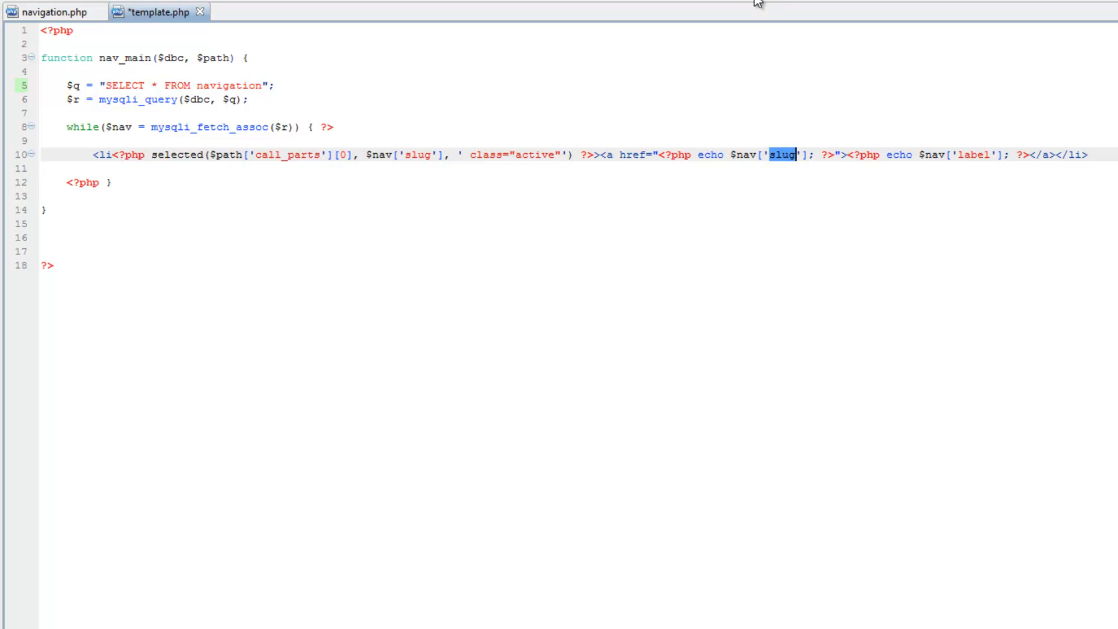
text(ur)
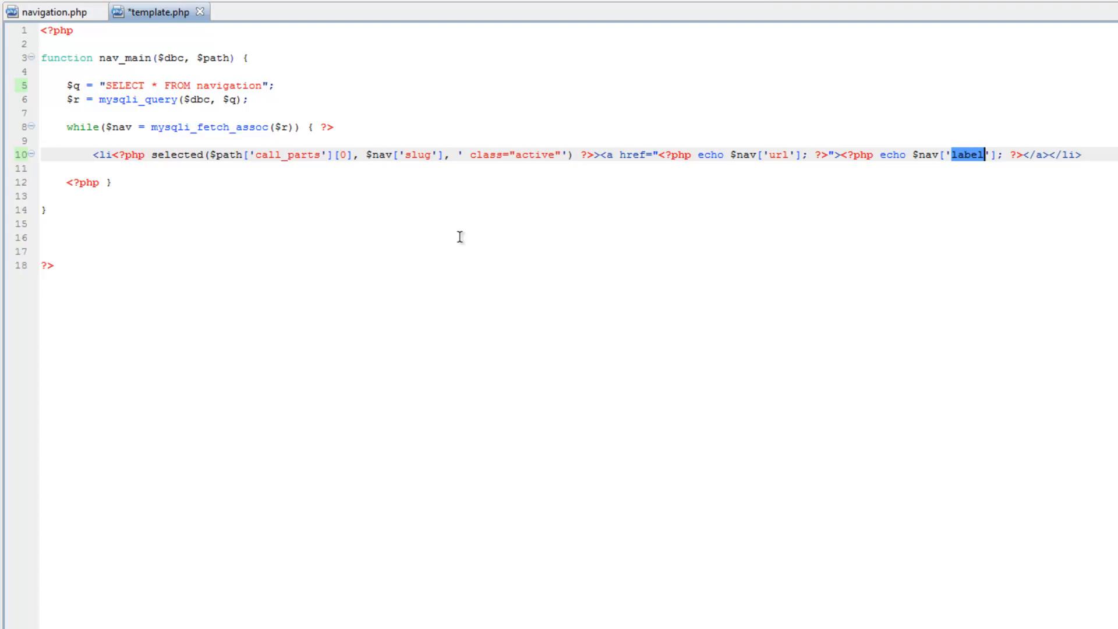
mouse_move(457, 140)
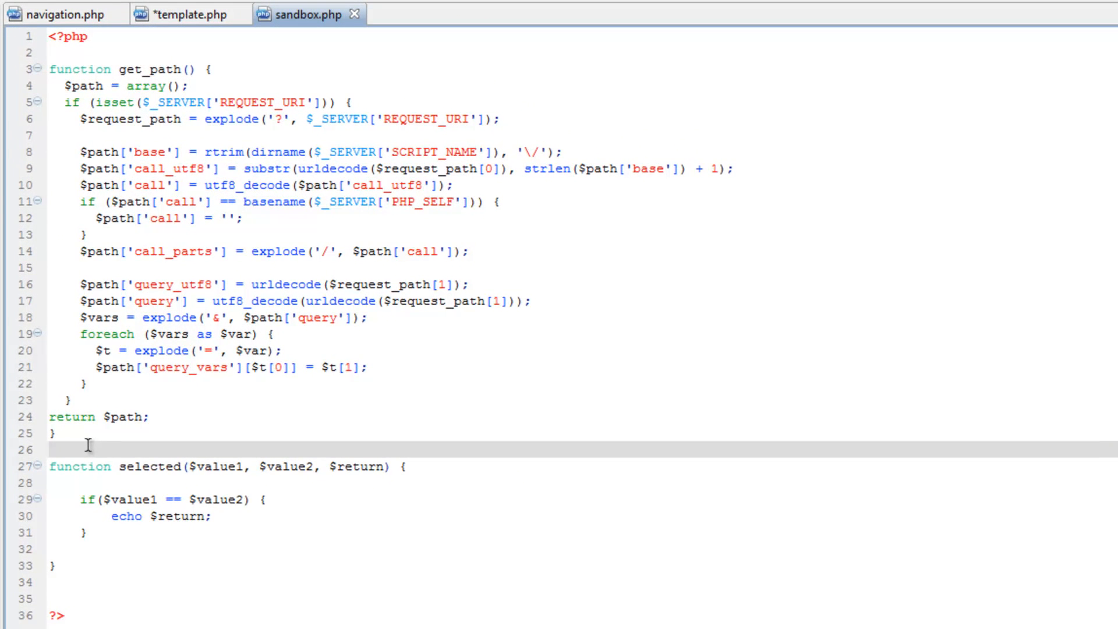
Declare an empty function get_slug($dbc, $url) below get_path in sandbox.php
key(Return)
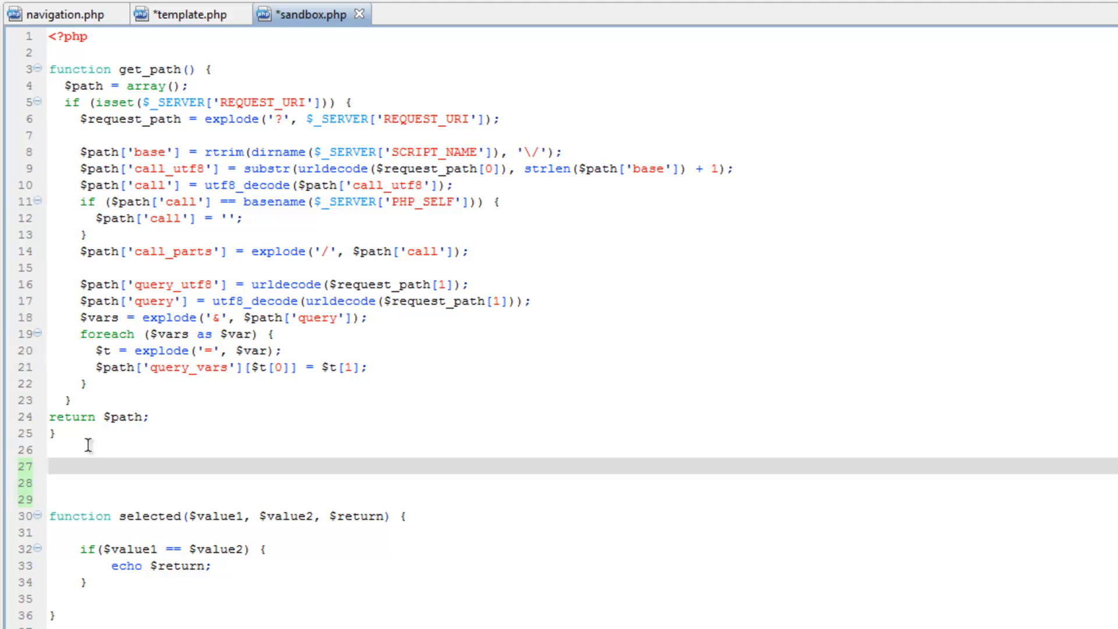
text(fucn)
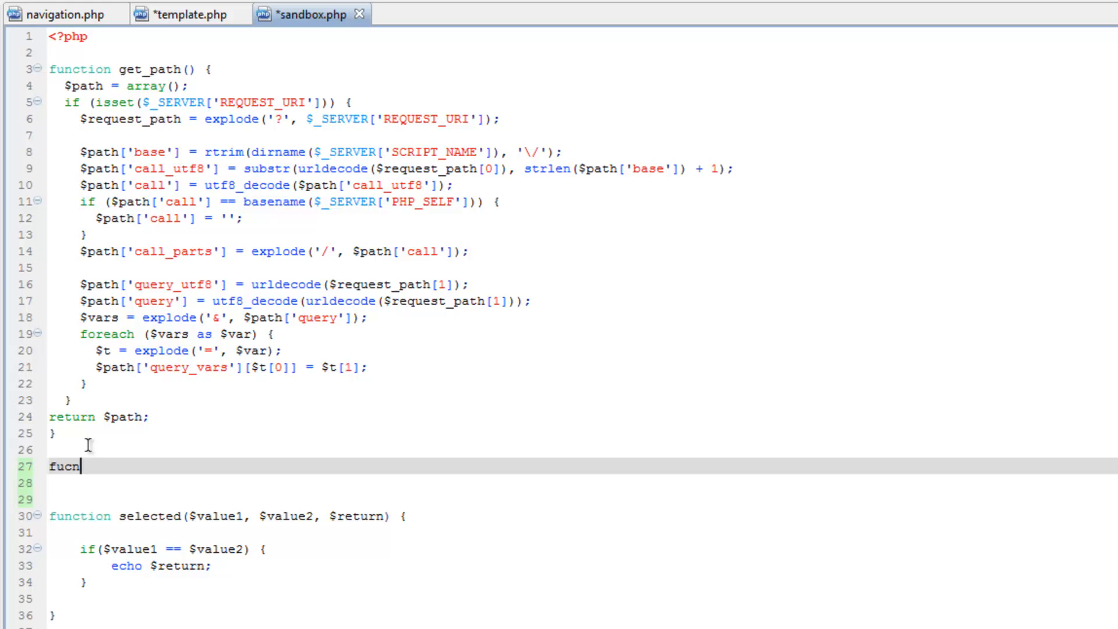
key(BackSpace)
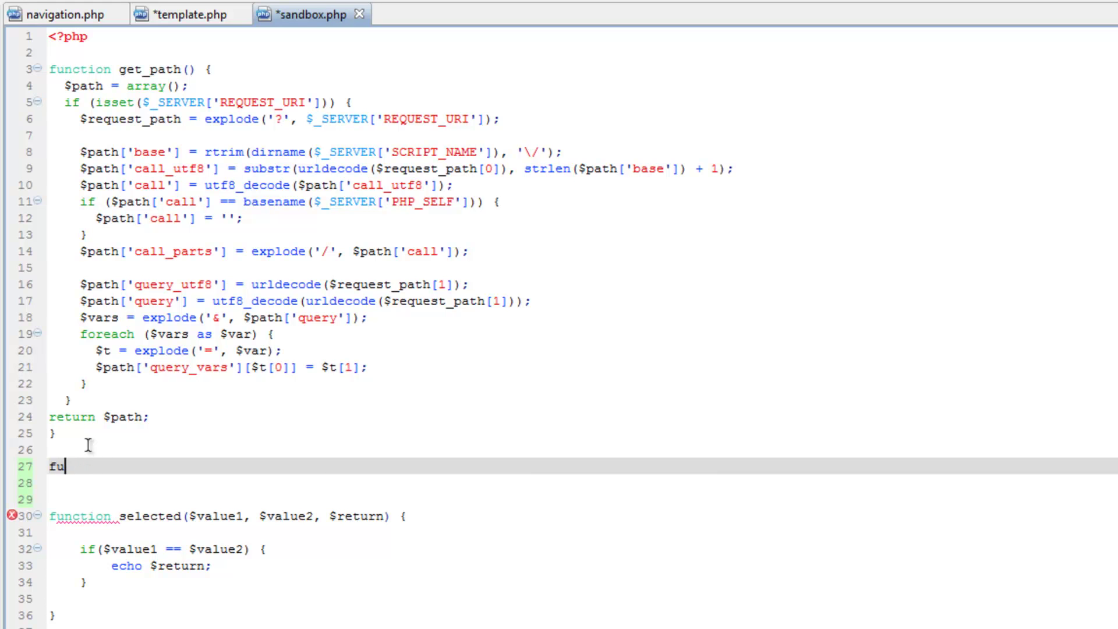
text(nction)
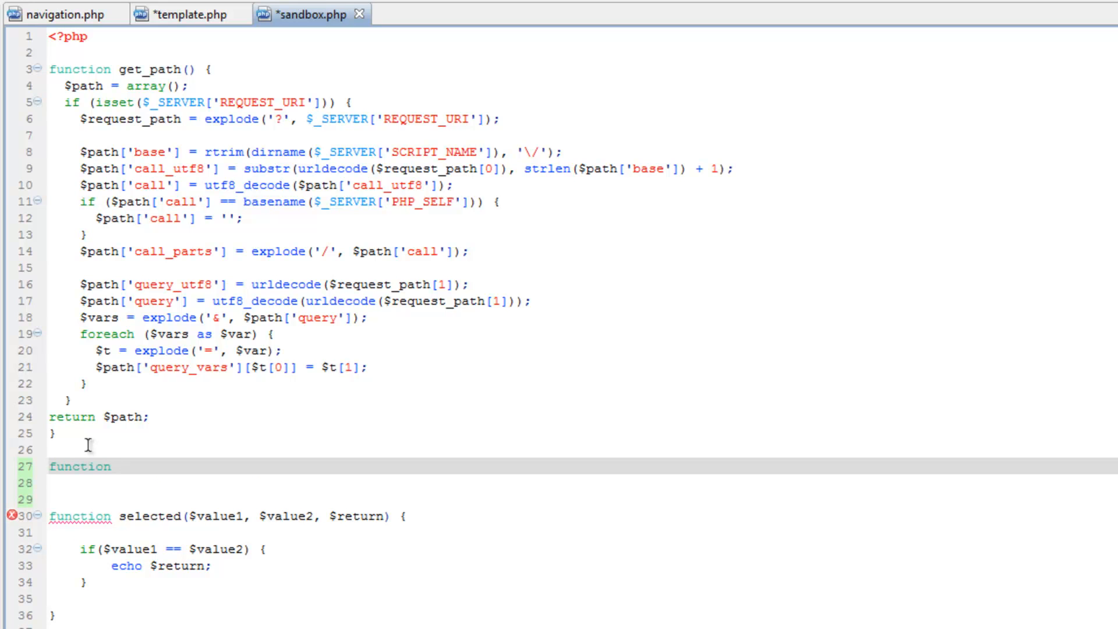
text(get_)
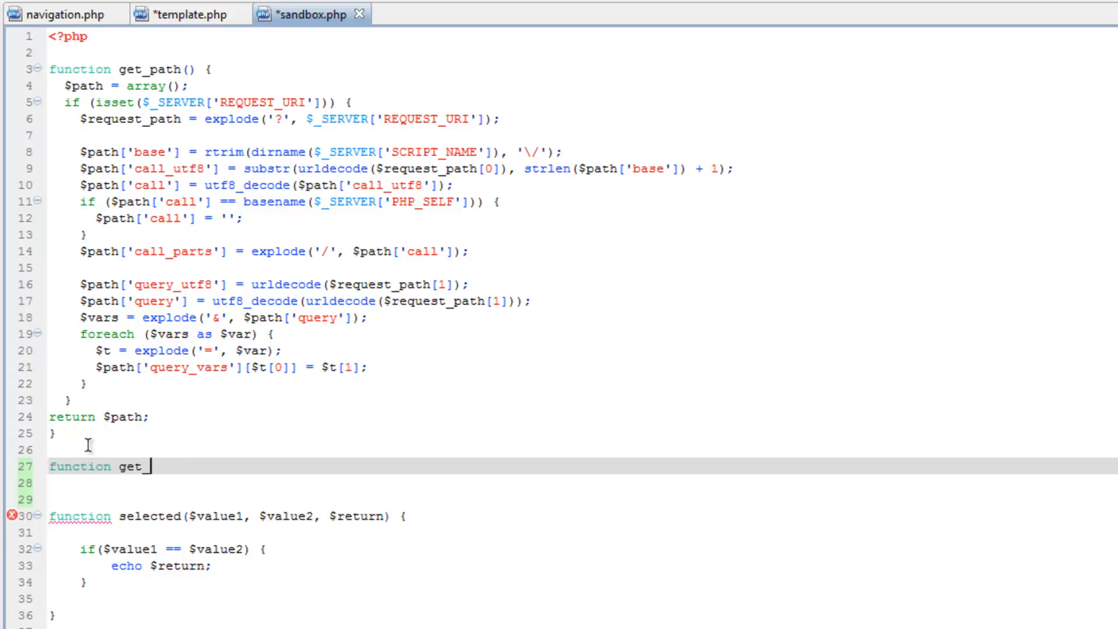
text(slug()
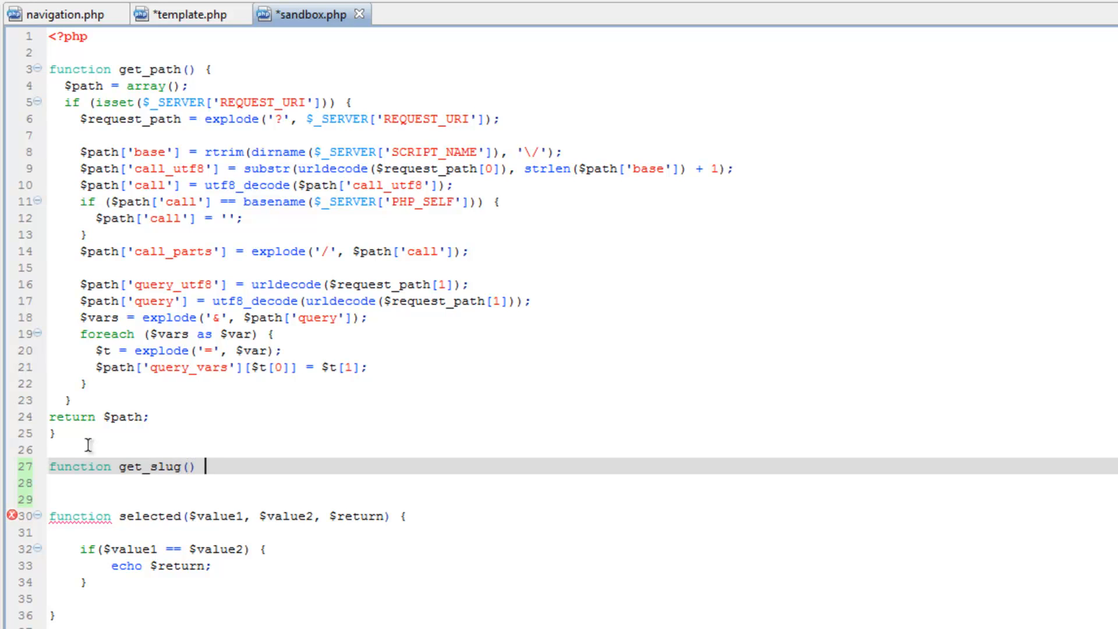
text({)
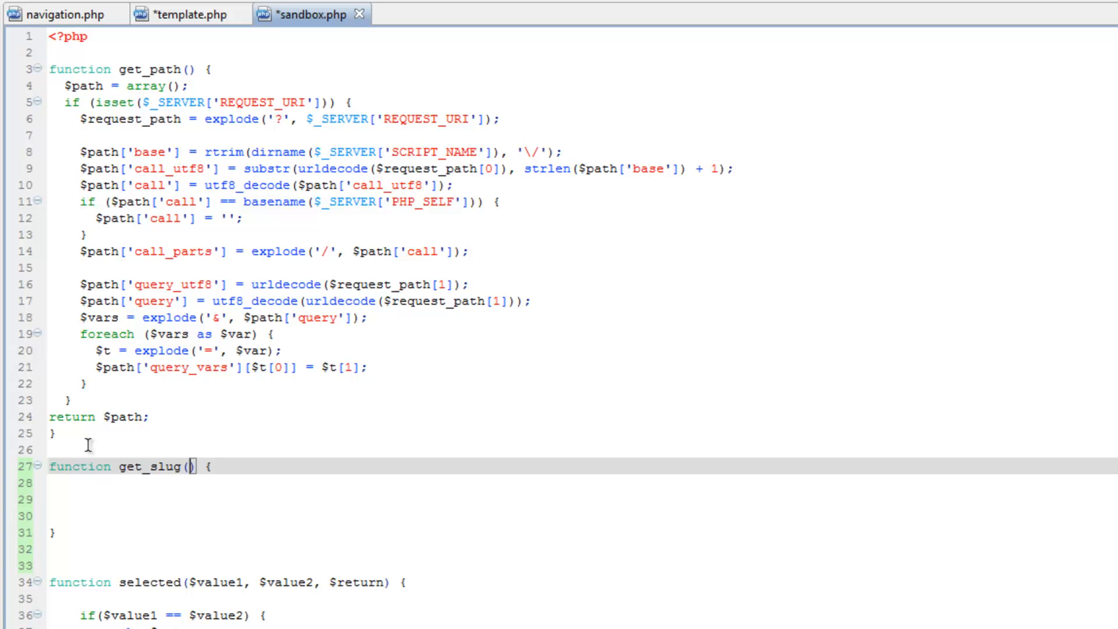
text($db)
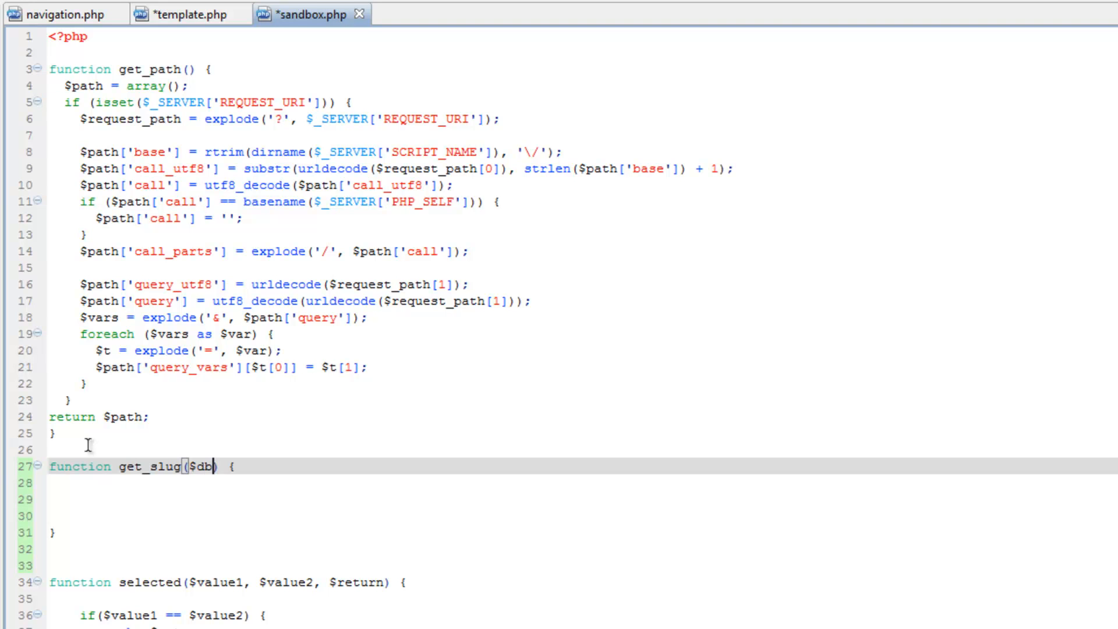
text(c)
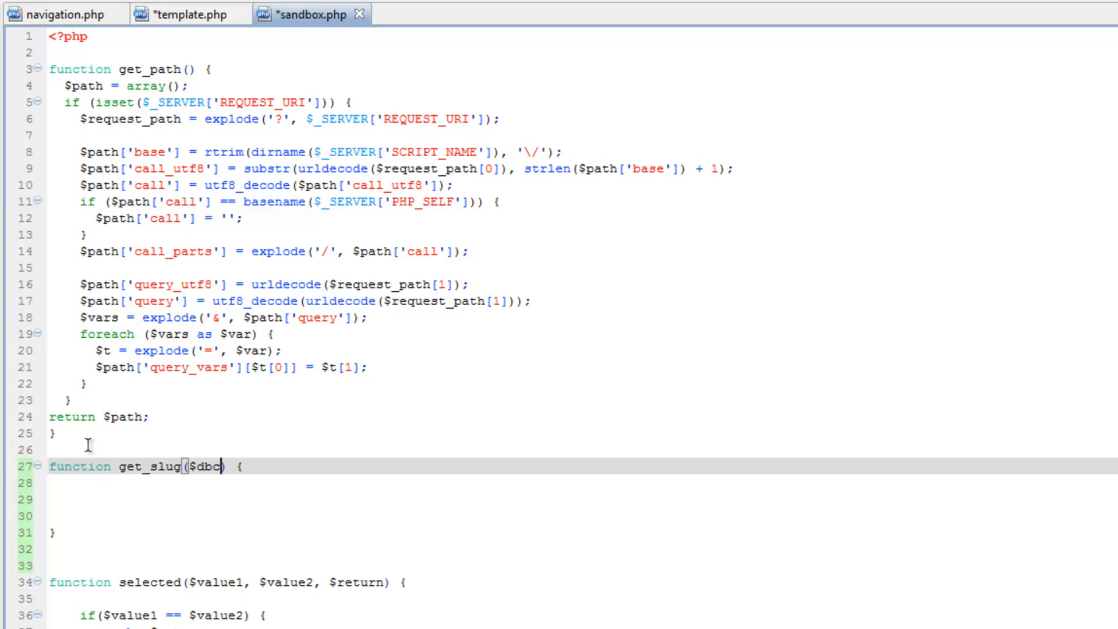
text(, $url)
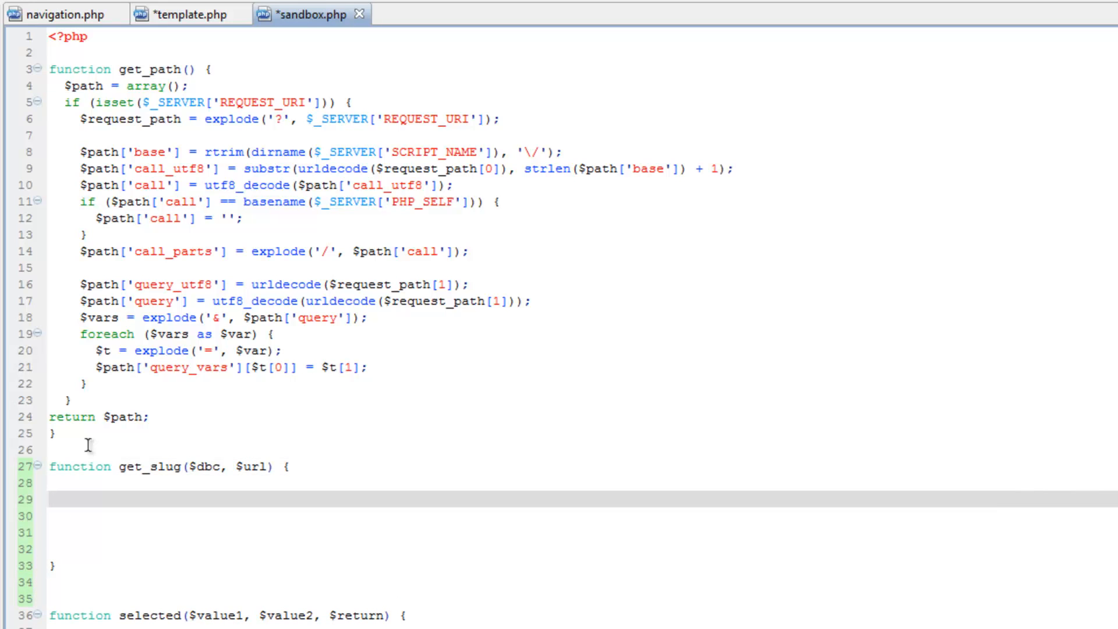
click(81, 498)
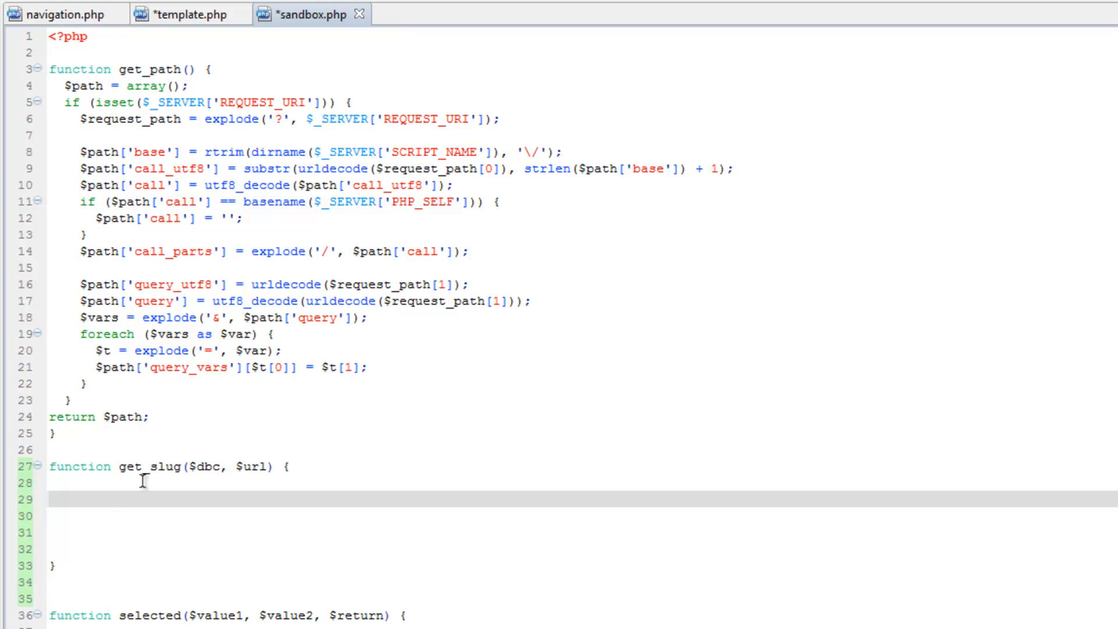
In get_slug, set $pos = strrpos($url, '/'); to find the last slash
text($)
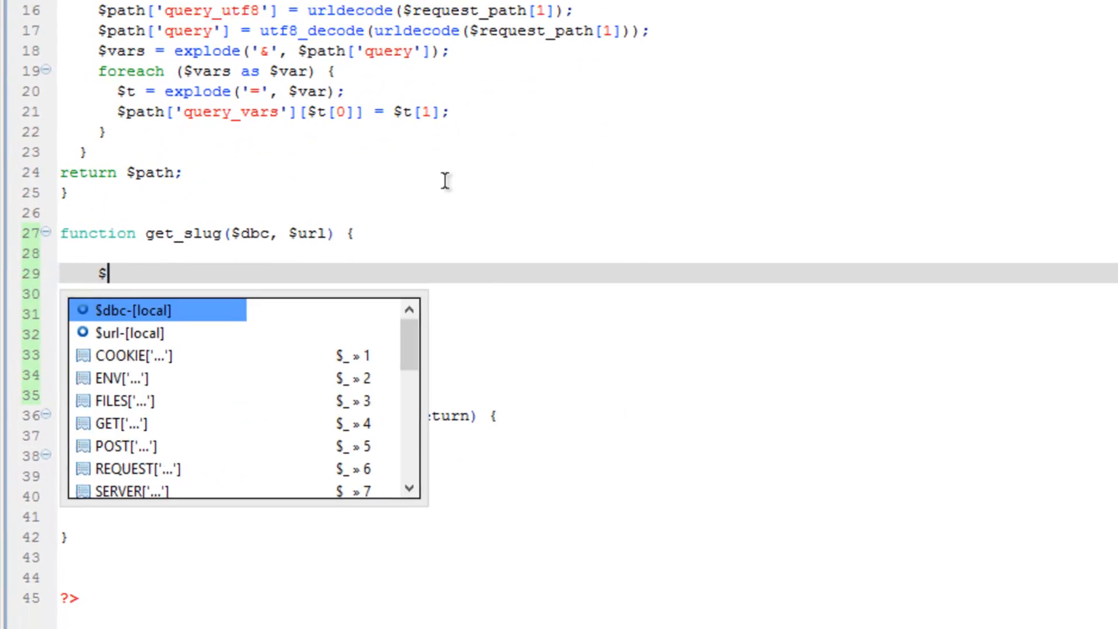
text(pos)
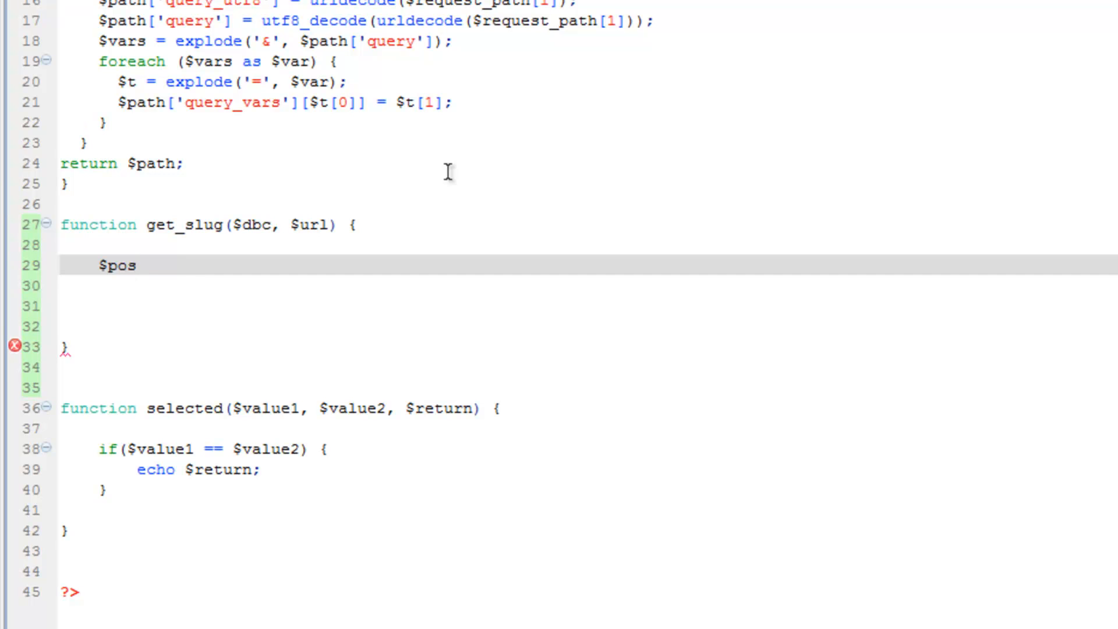
text(= strrpos($haystack, $needle)
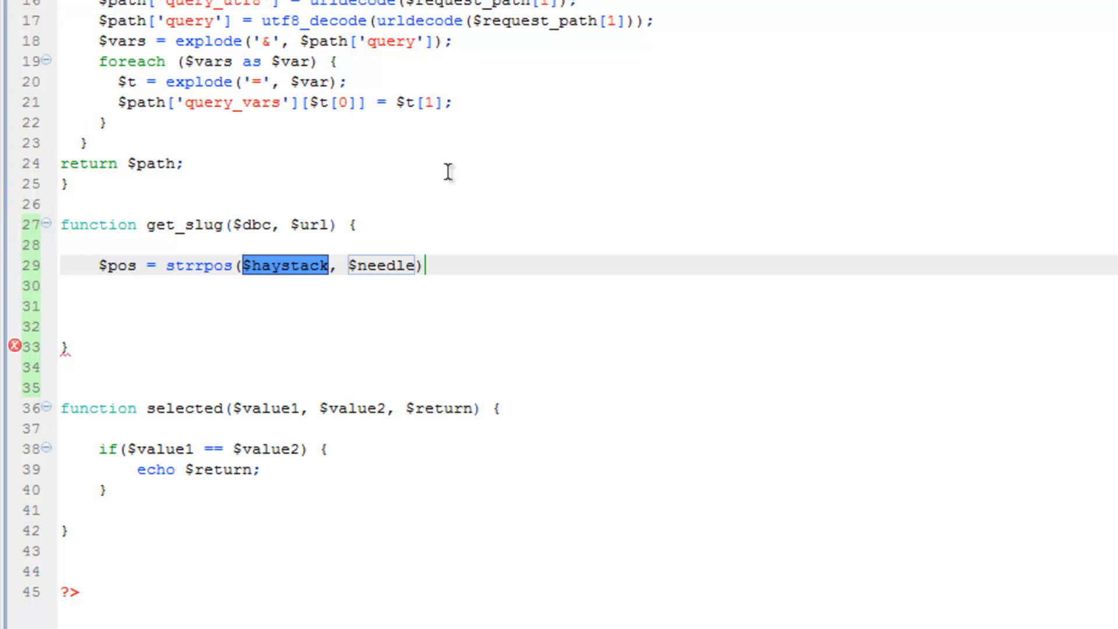
text($)
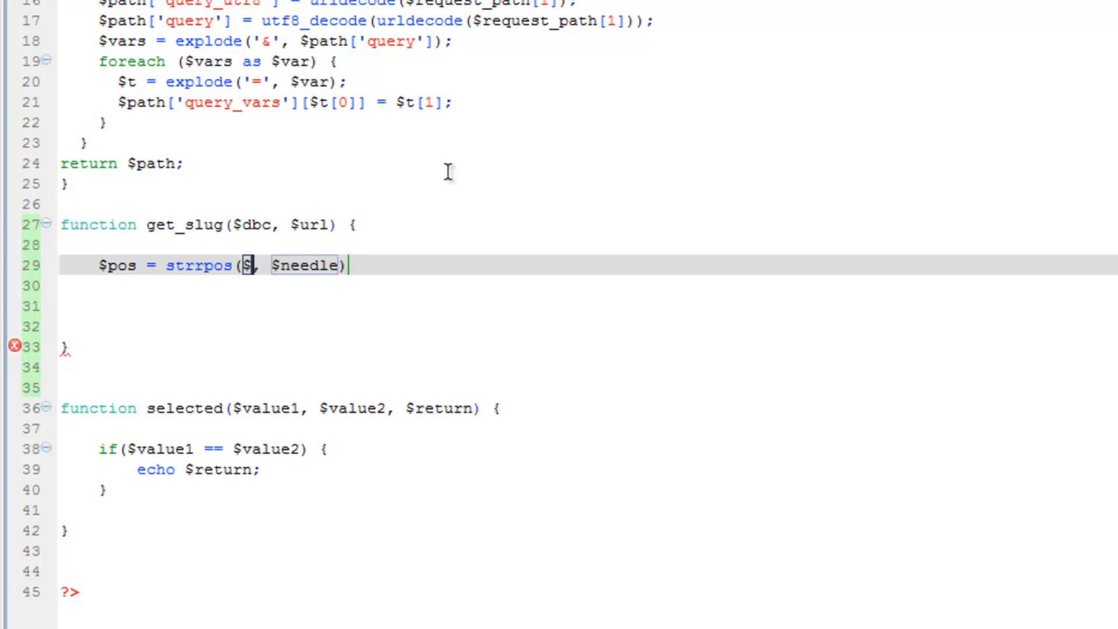
text(url)
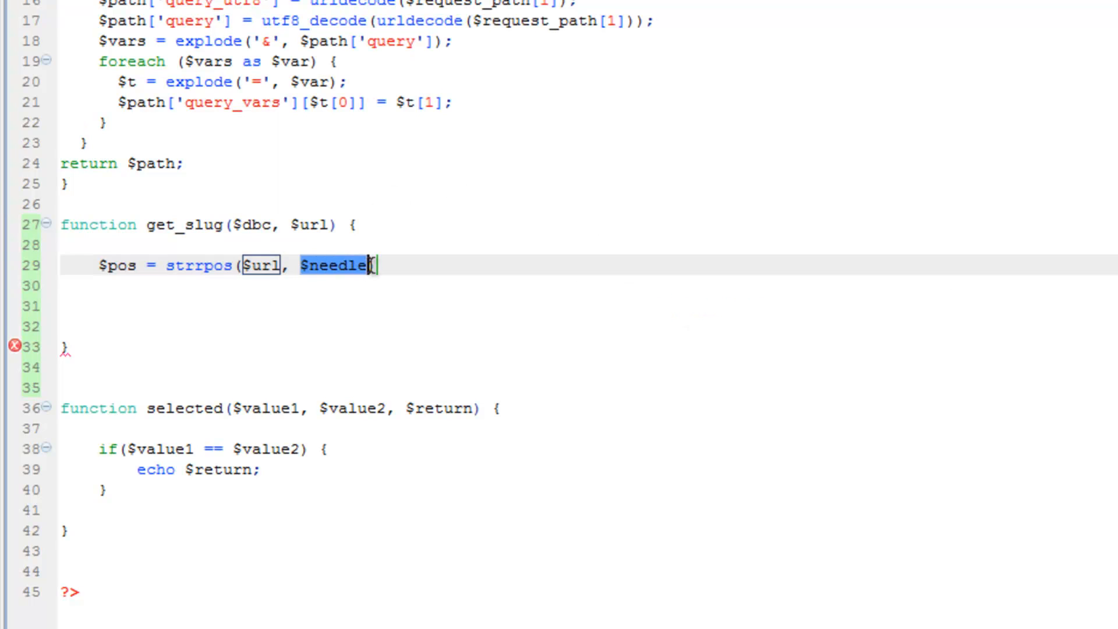
key(Delete)
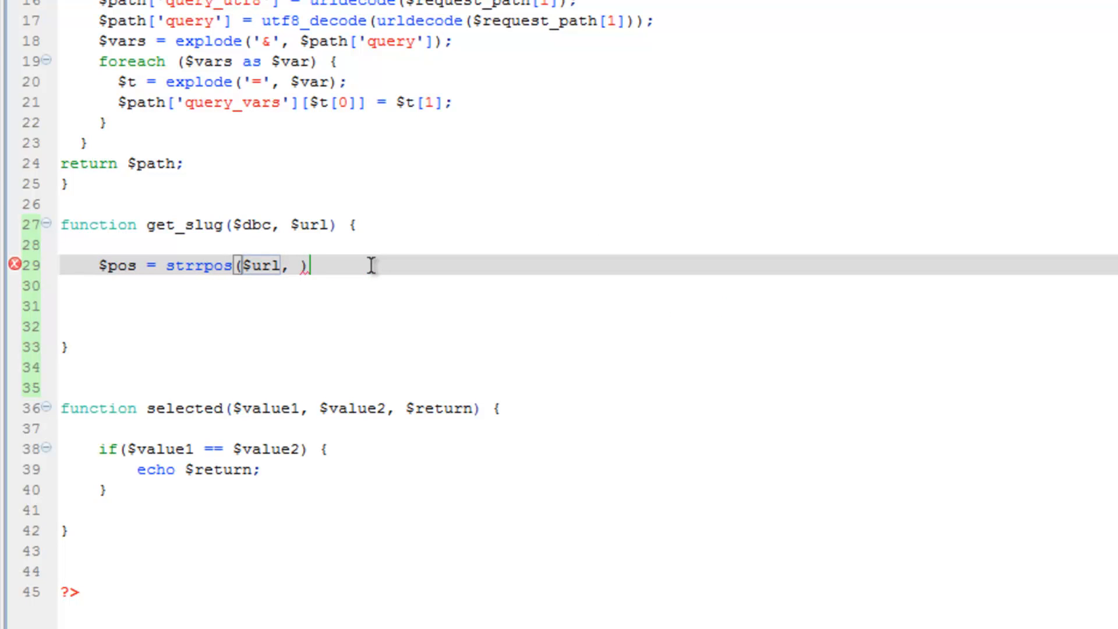
text('/')
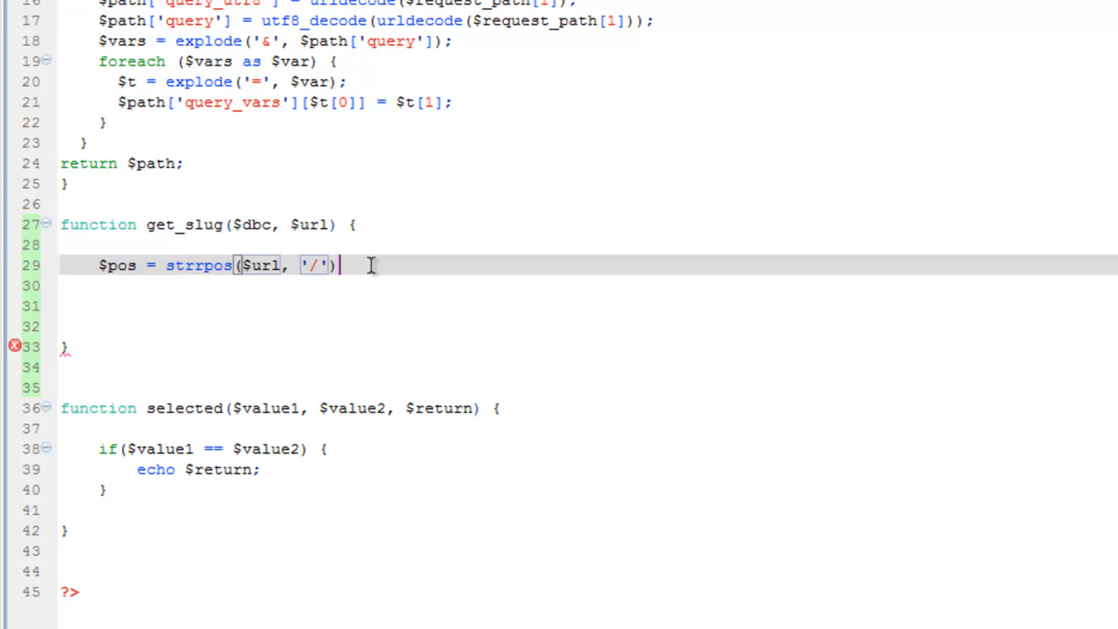
text(;)
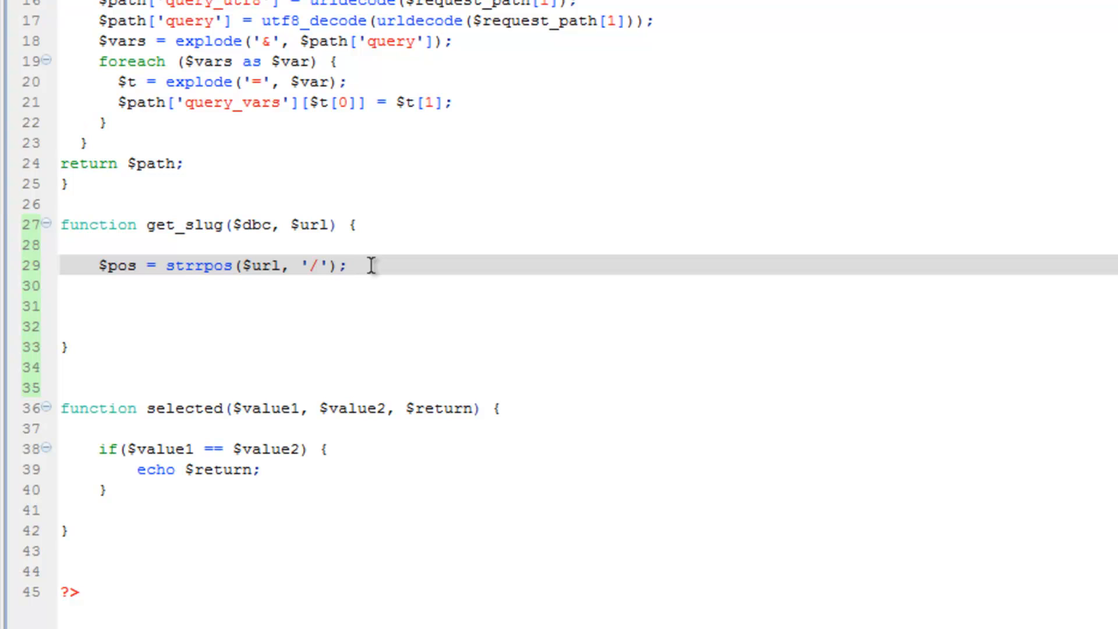
click(347, 265)
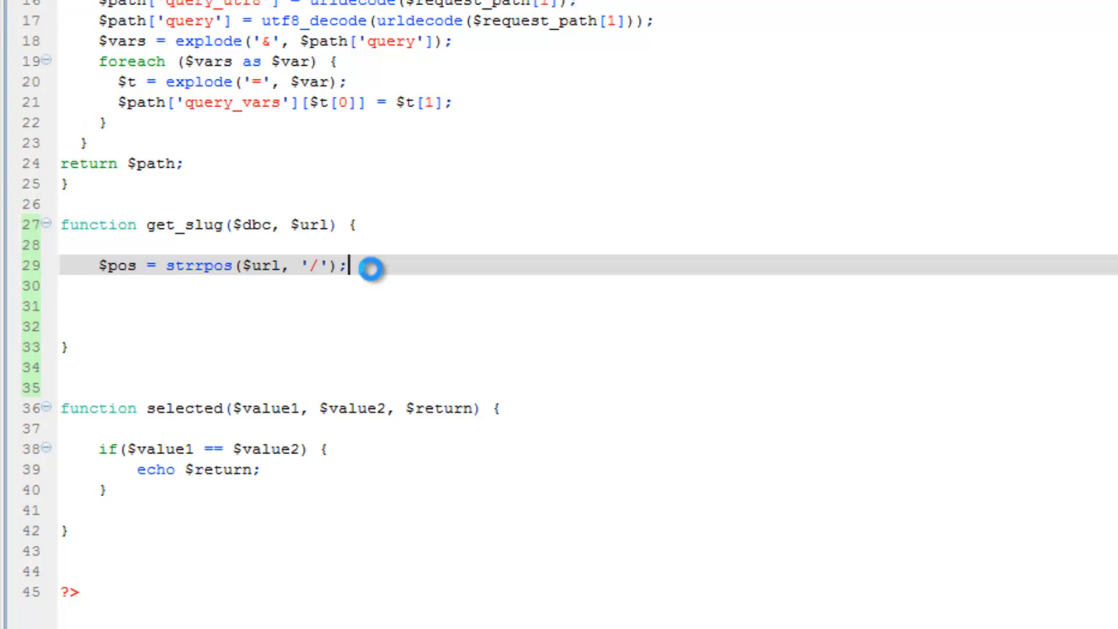
key(Return)
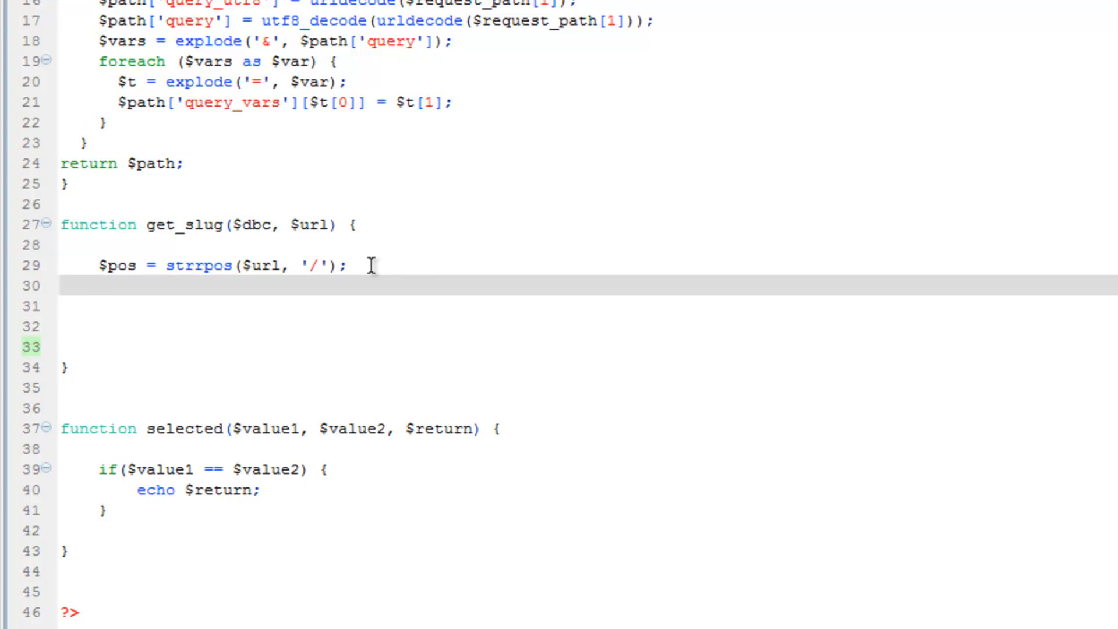
mouse_move(211, 299)
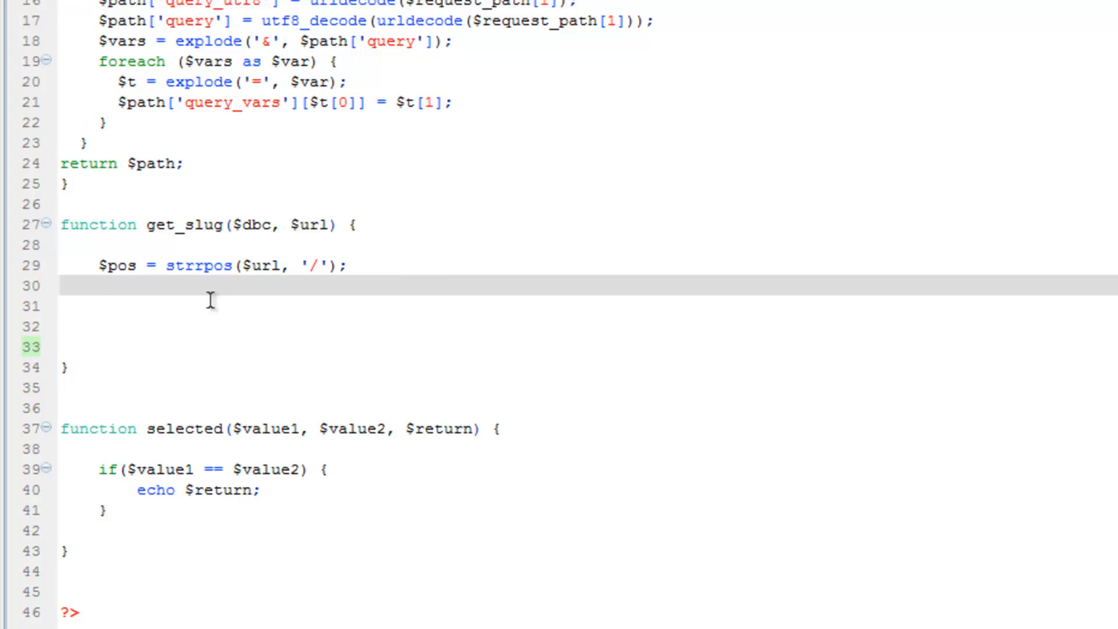
mouse_move(203, 286)
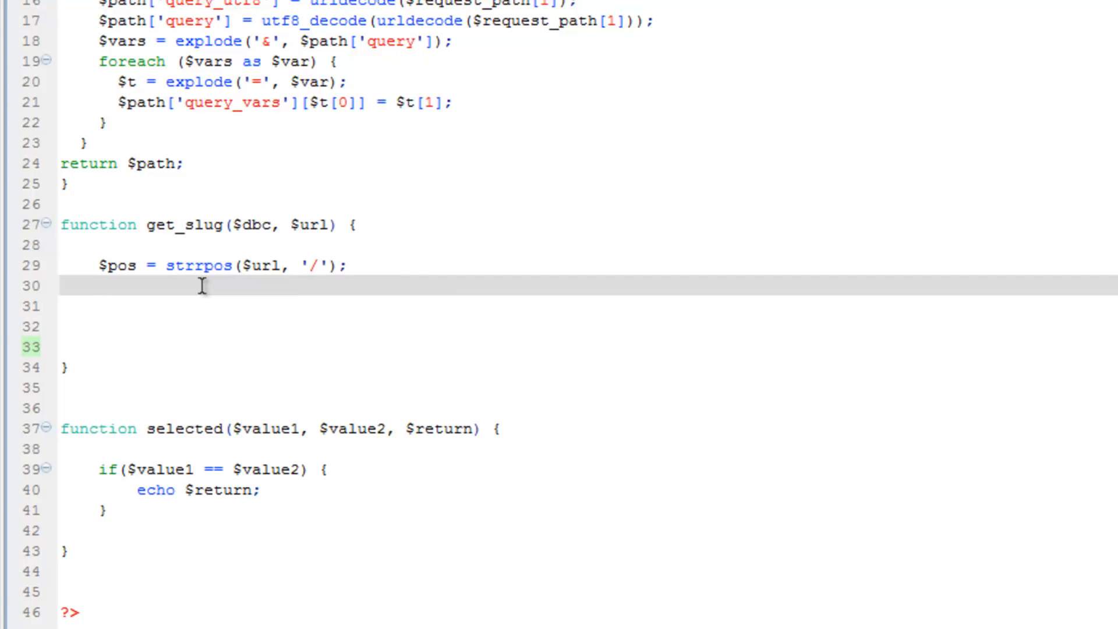
click(100, 286)
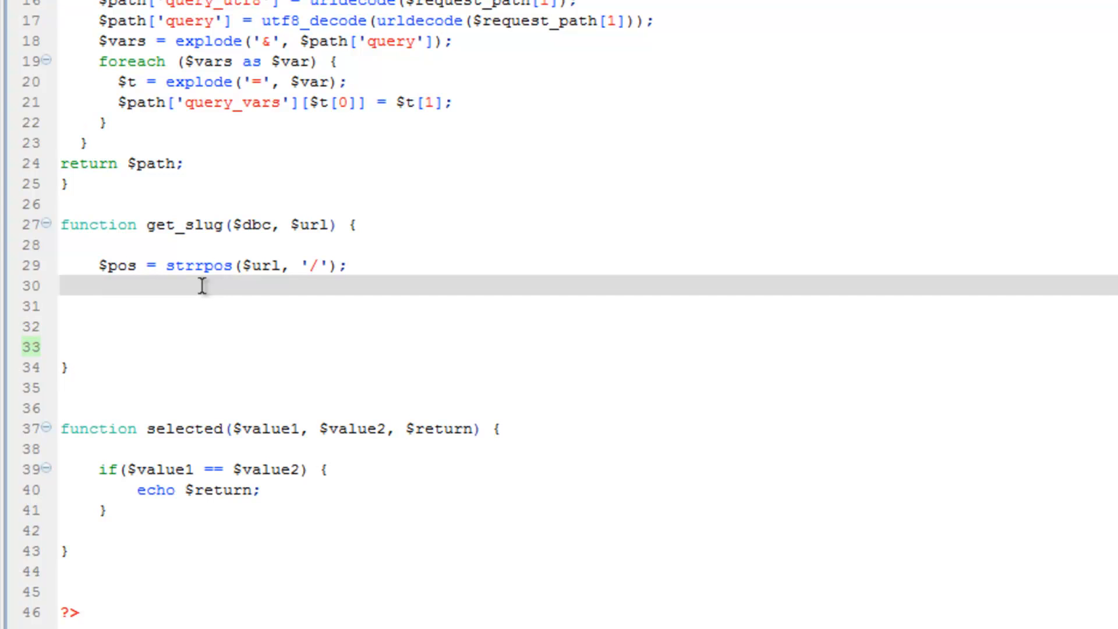
Add $slug = substr($url, $pos); and return $slug from get_slug
text($sl)
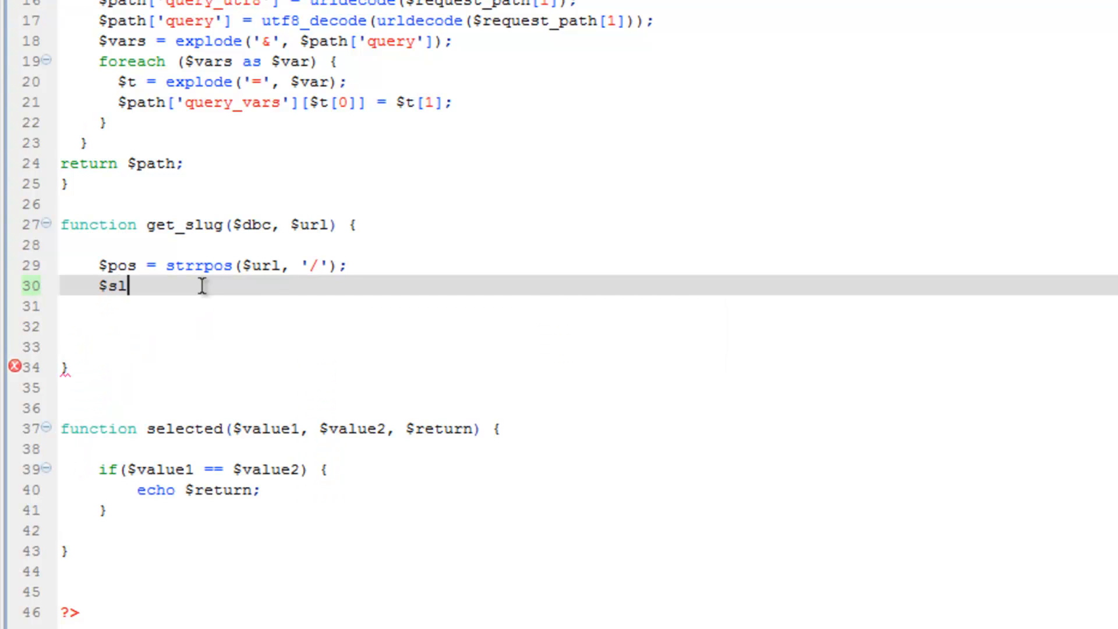
text(ug =)
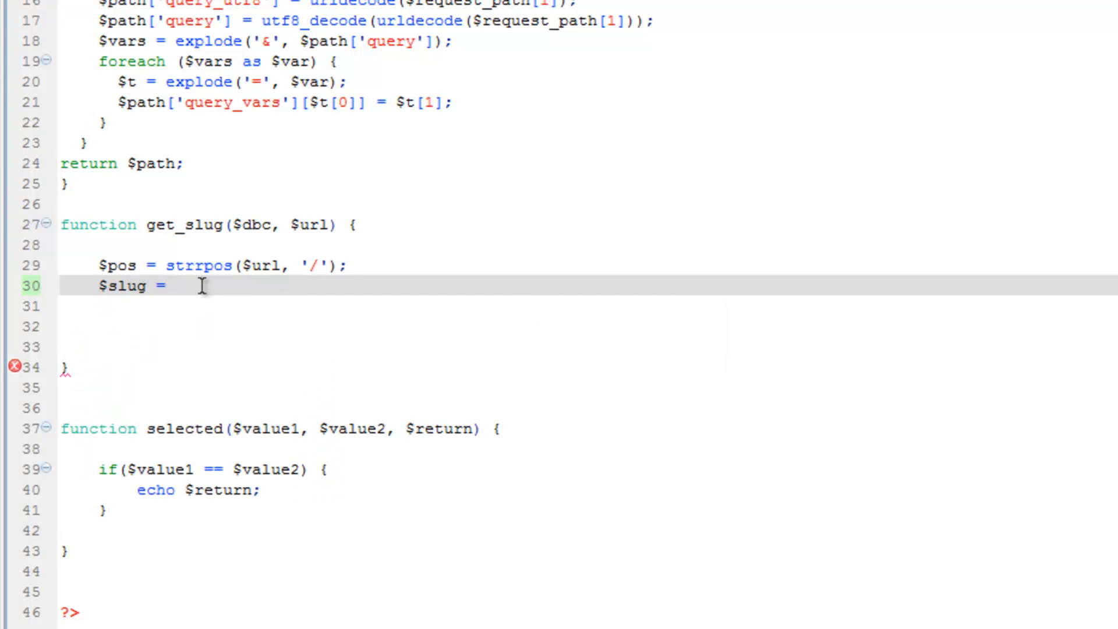
text(substr()
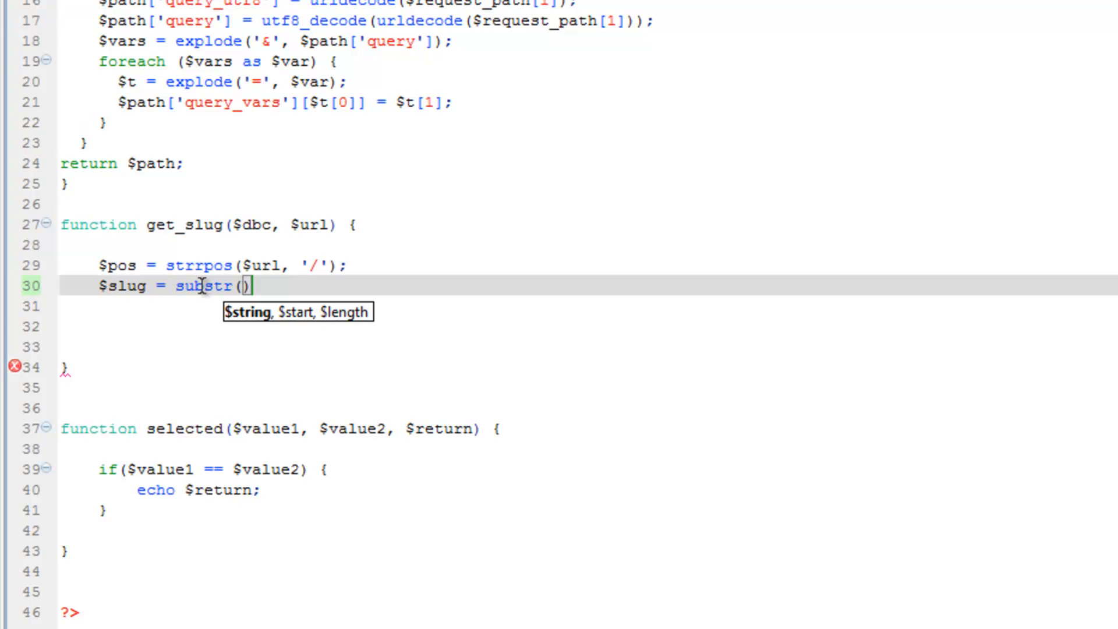
text($url)
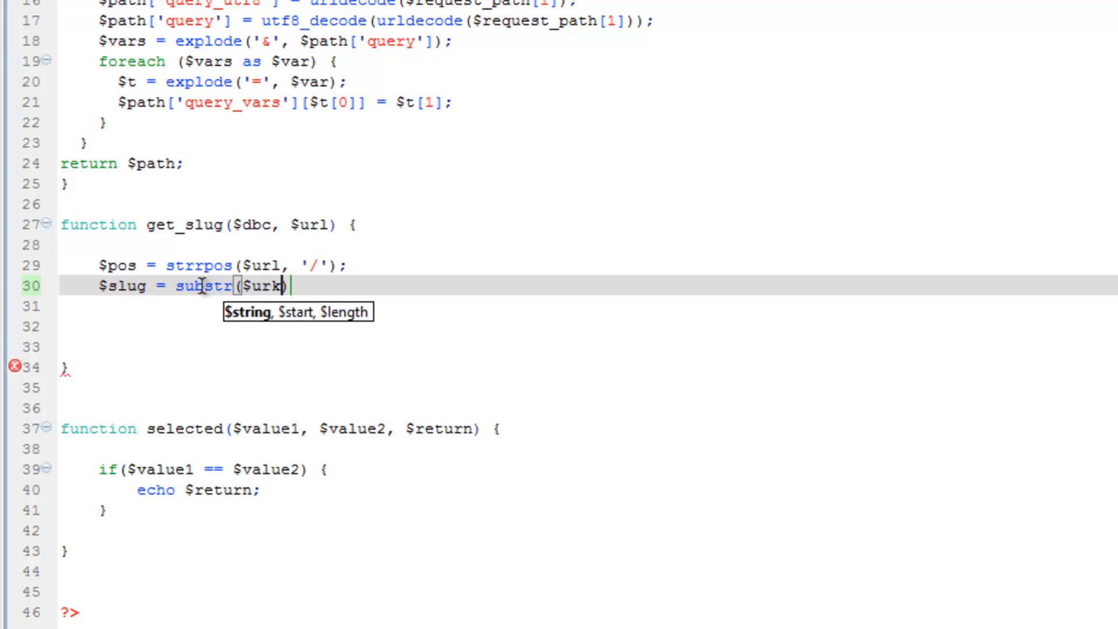
text(, $p)
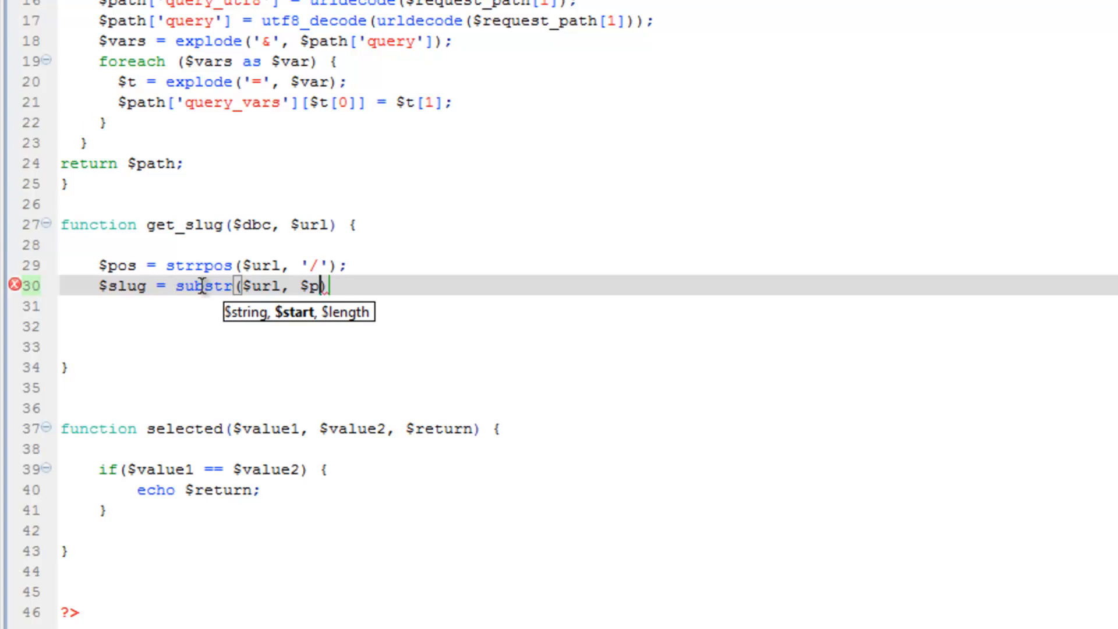
text(os))
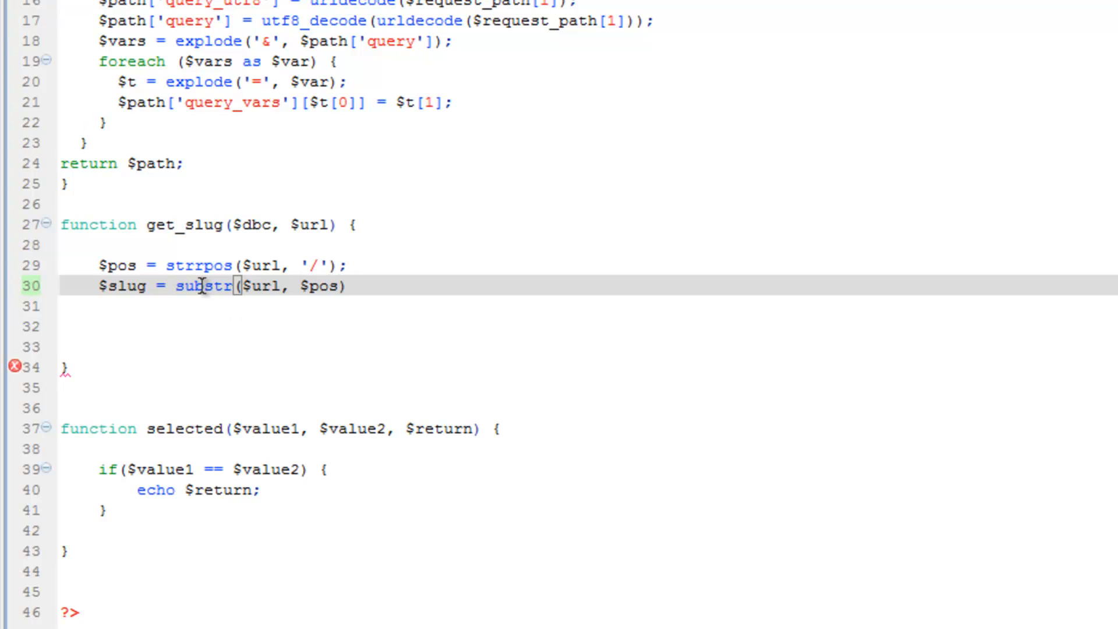
text(;)
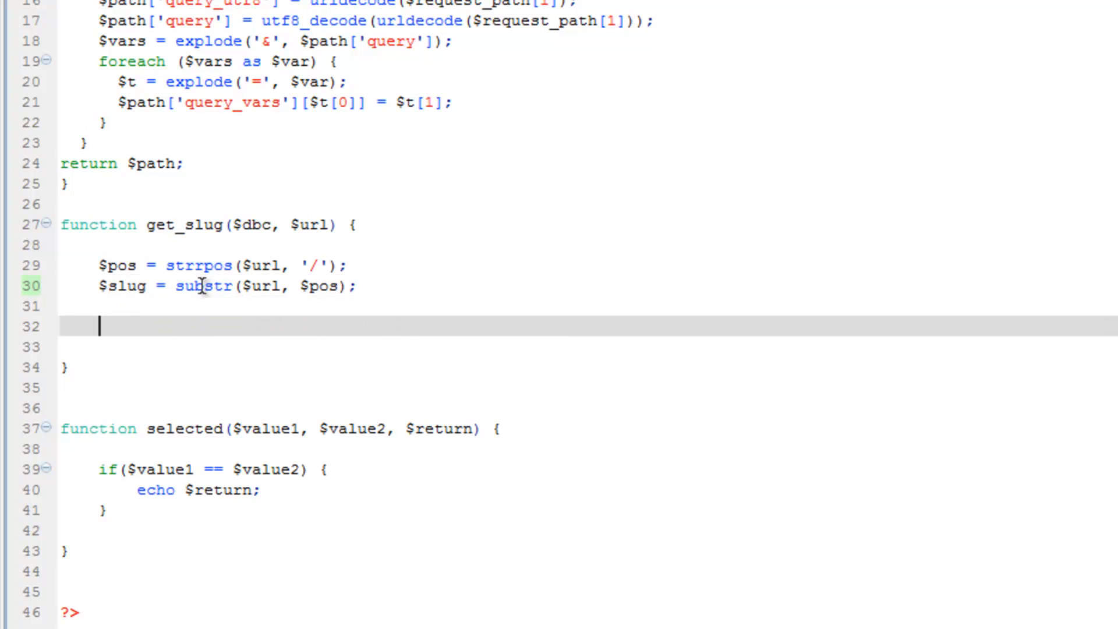
text(return)
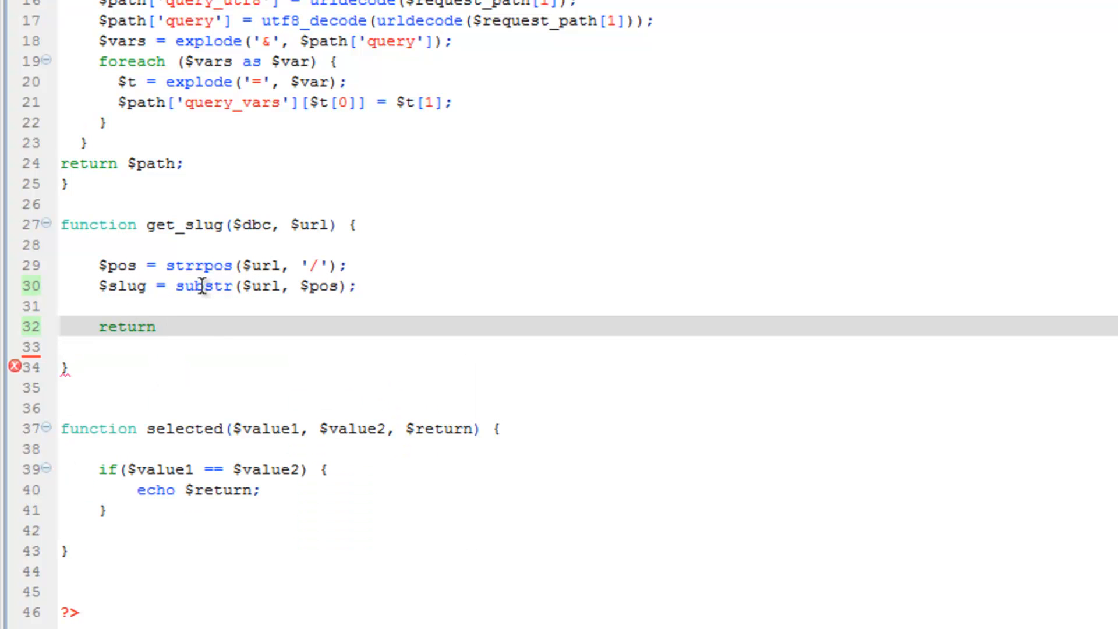
text($slug)
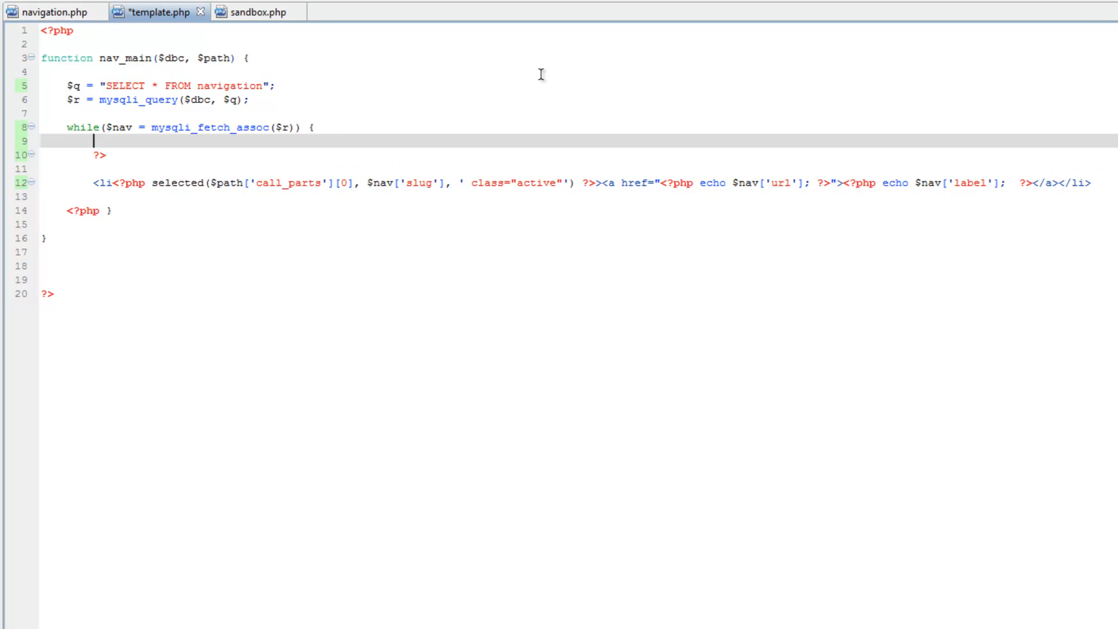
In nav_main's loop, set $slug = get_slug($dbc, $nav['url']); and echo $slug after the label
text($)
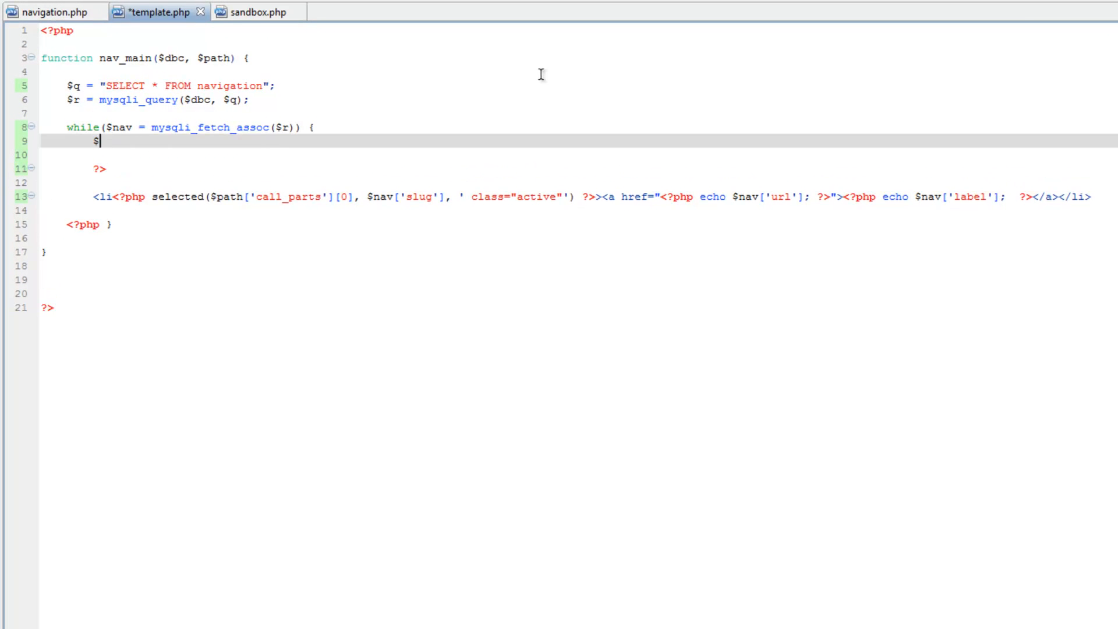
text(slug =)
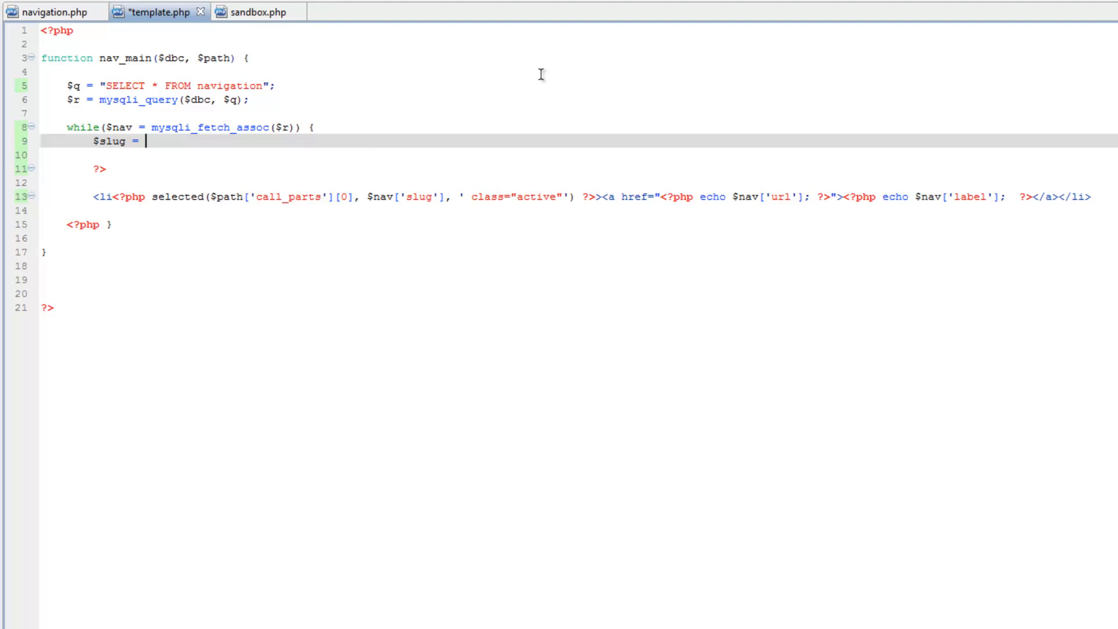
text(get_slug($dbc, $url))
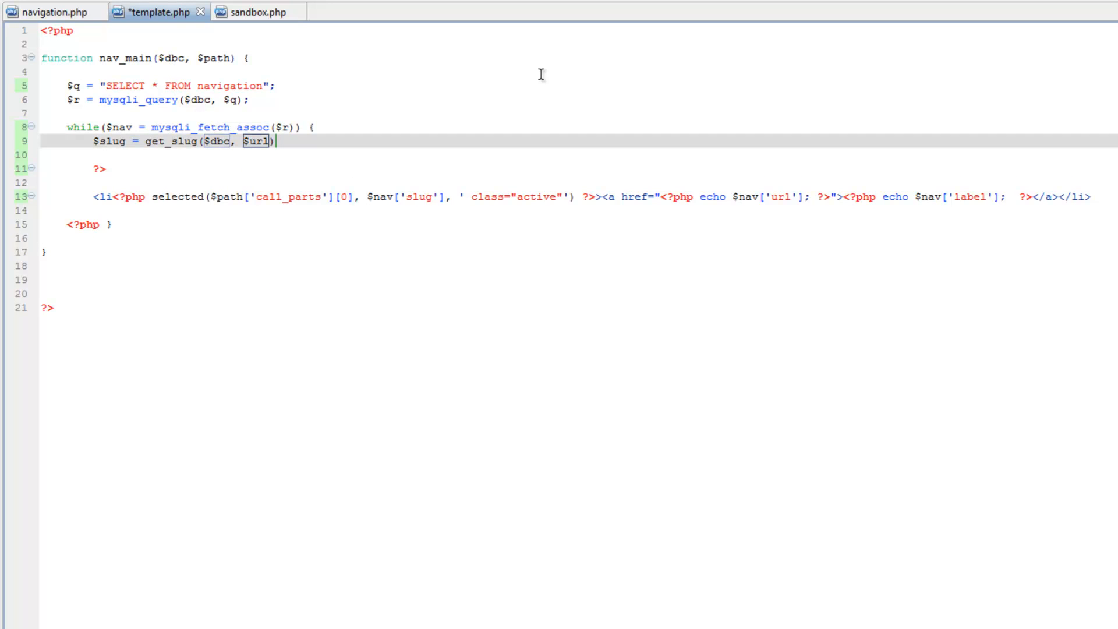
double_click(256, 141)
text(nav[')
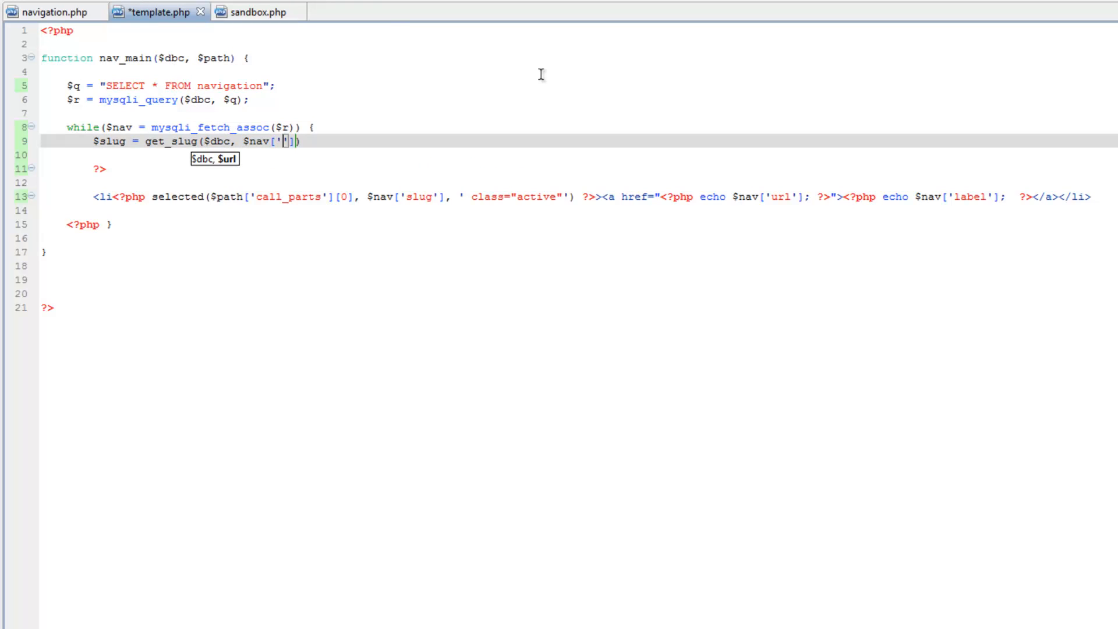
text(url)
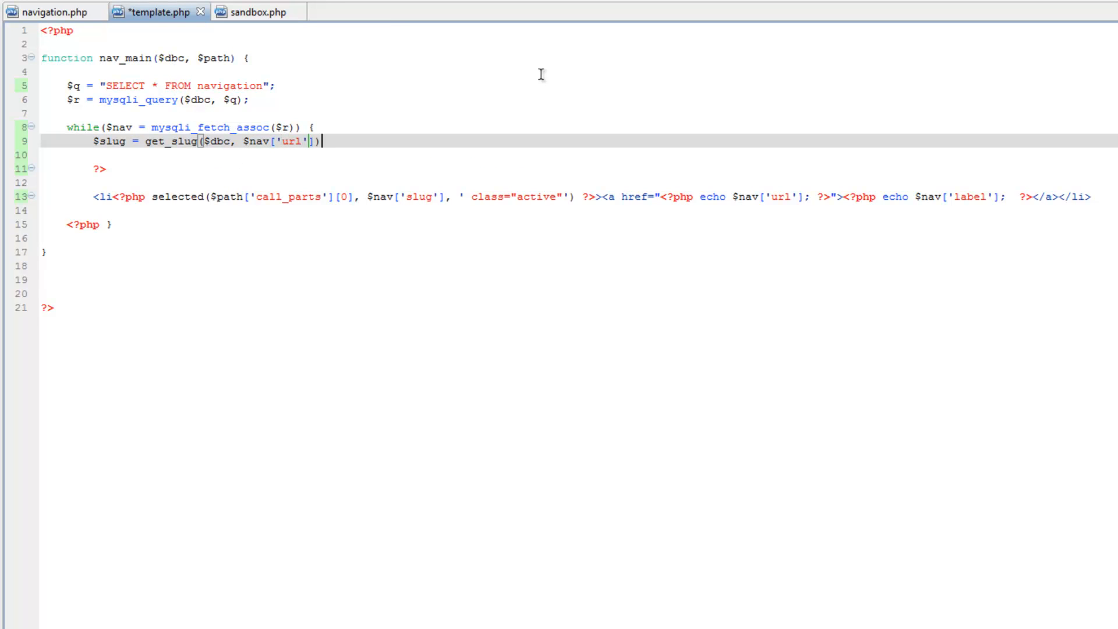
text(;)
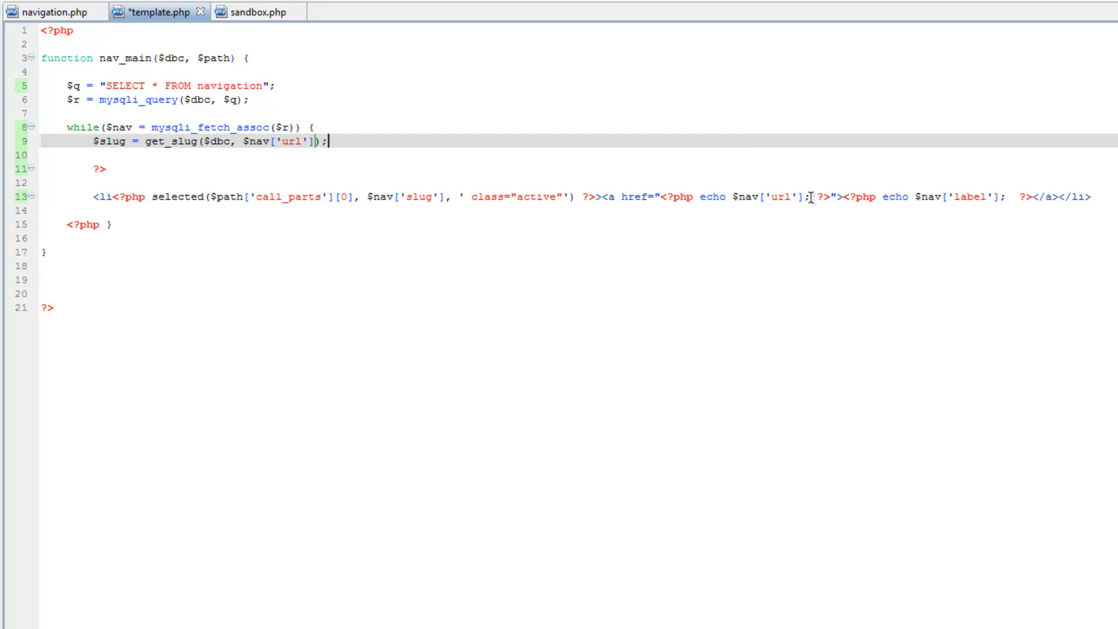
mouse_move(1009, 205)
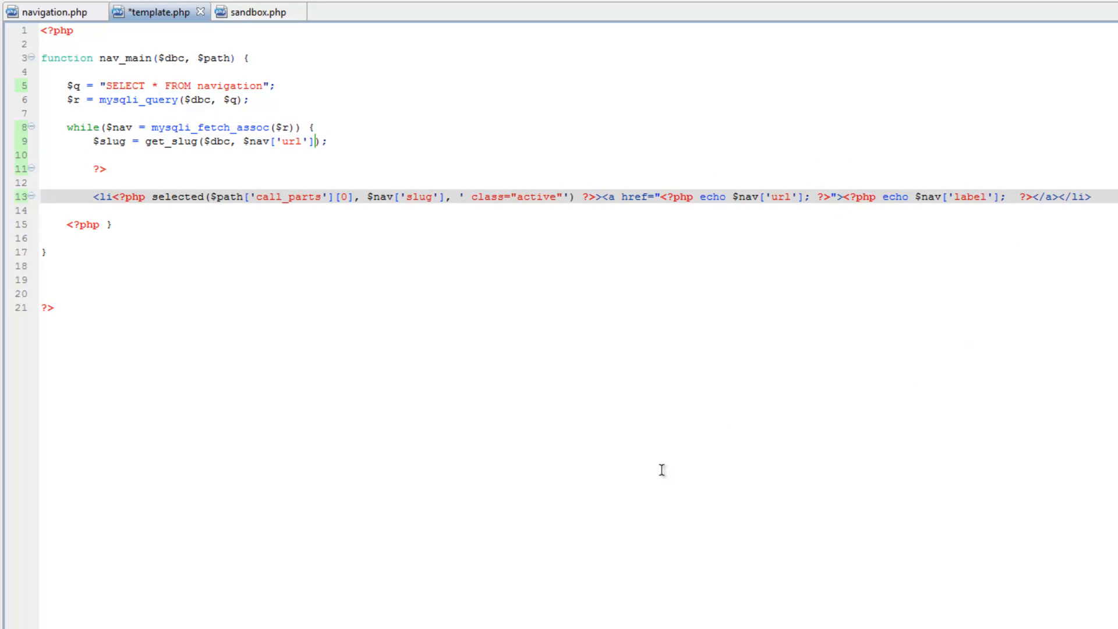
text(echo $slug)
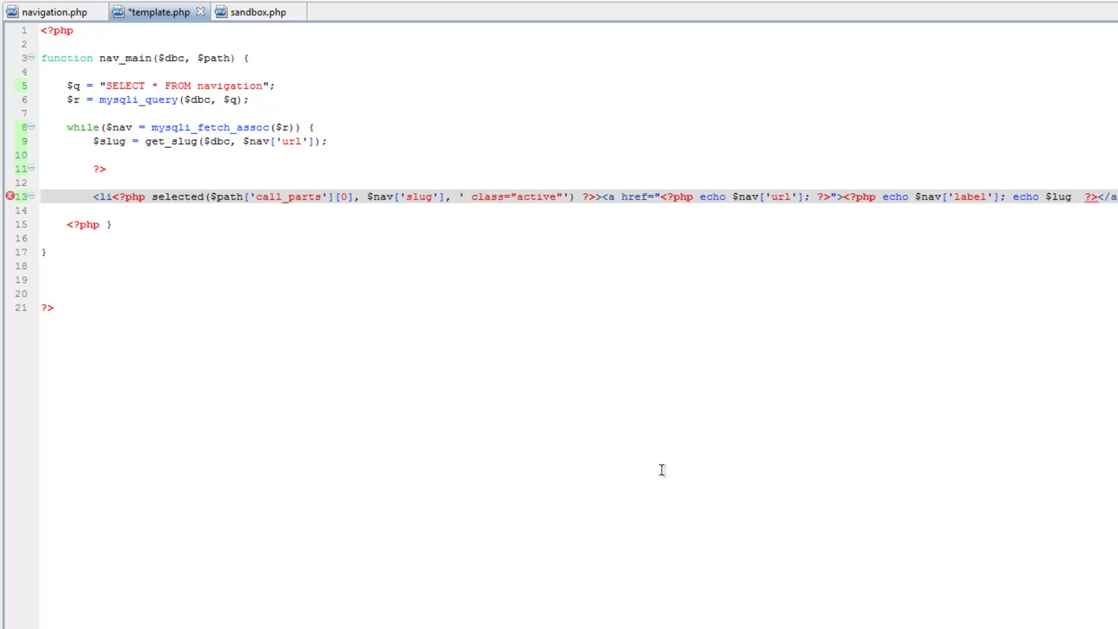
text(;)
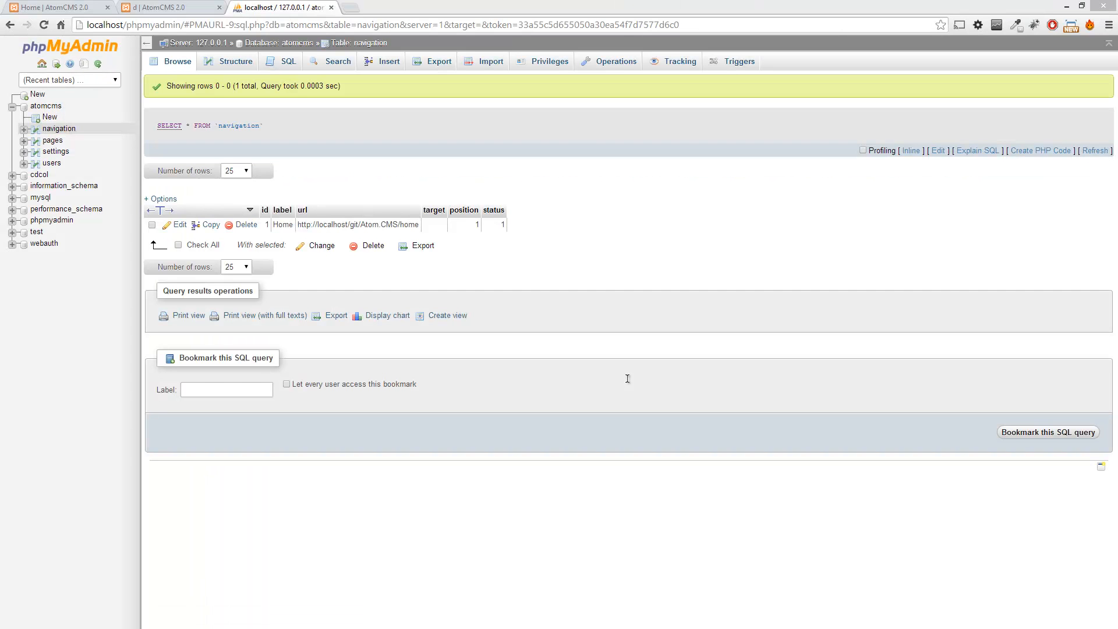
Reload the AtomCMS home page in Chrome to check the echoed slug in the navigation
click(54, 7)
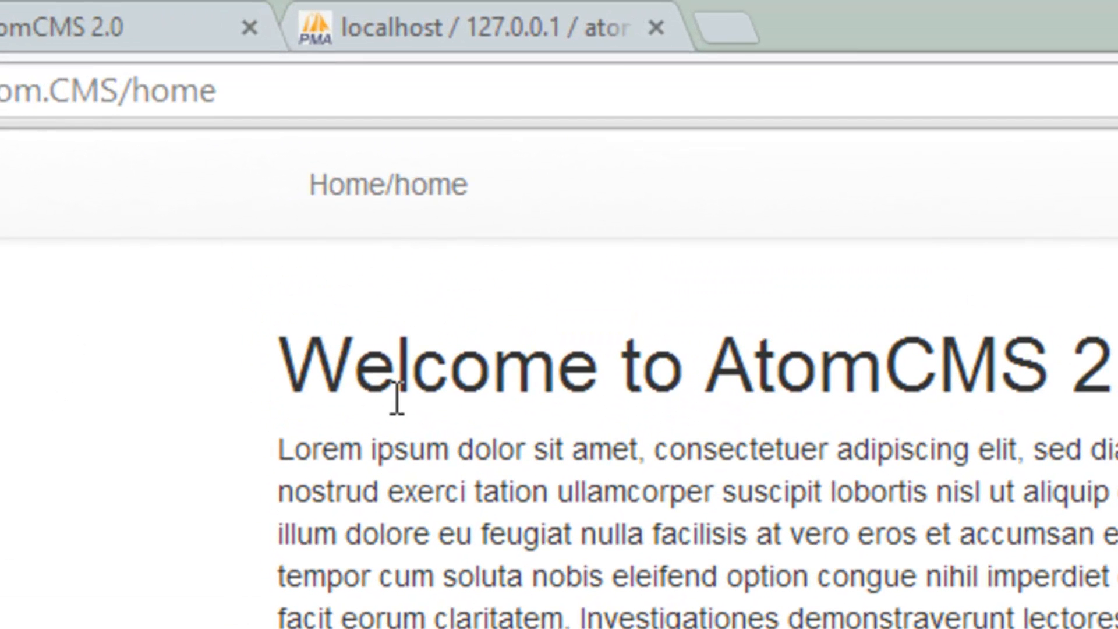
mouse_move(389, 192)
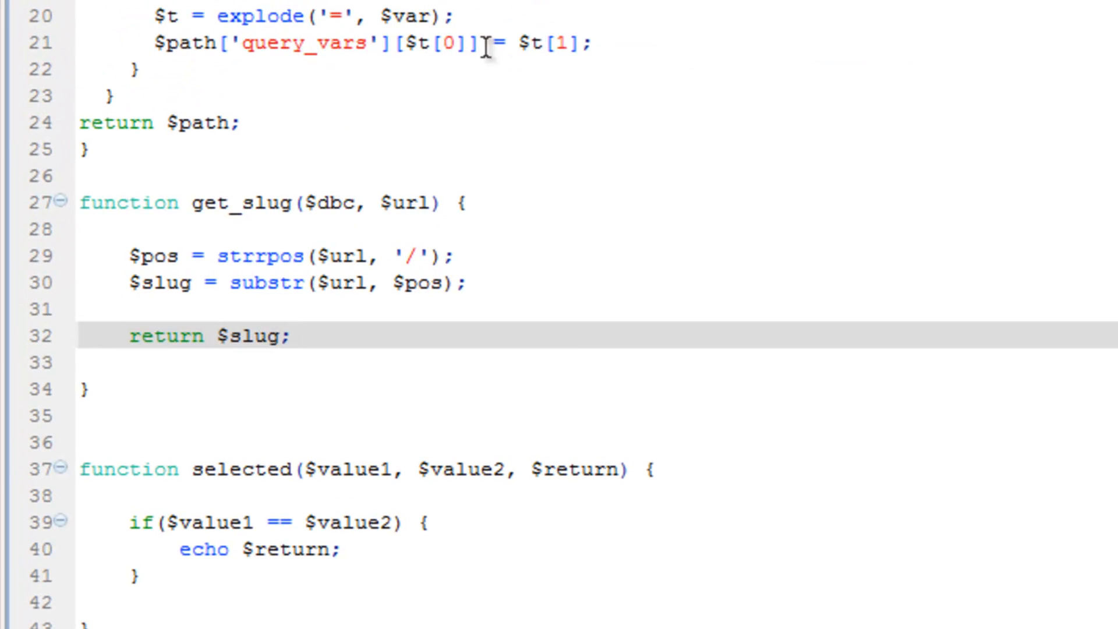
mouse_move(447, 282)
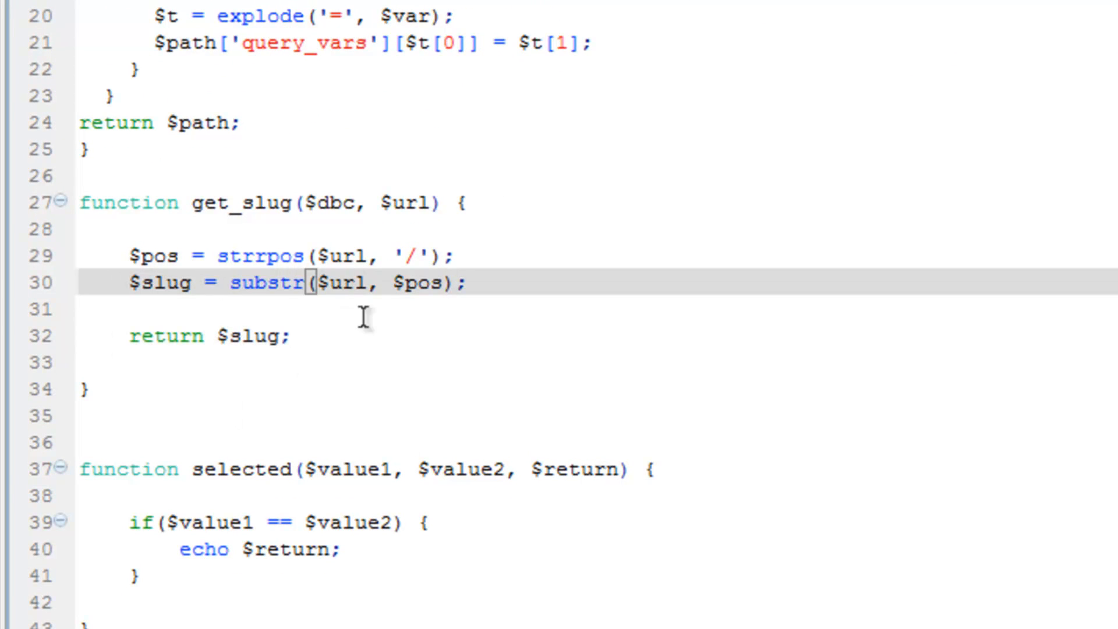
mouse_move(618, 294)
text( + )
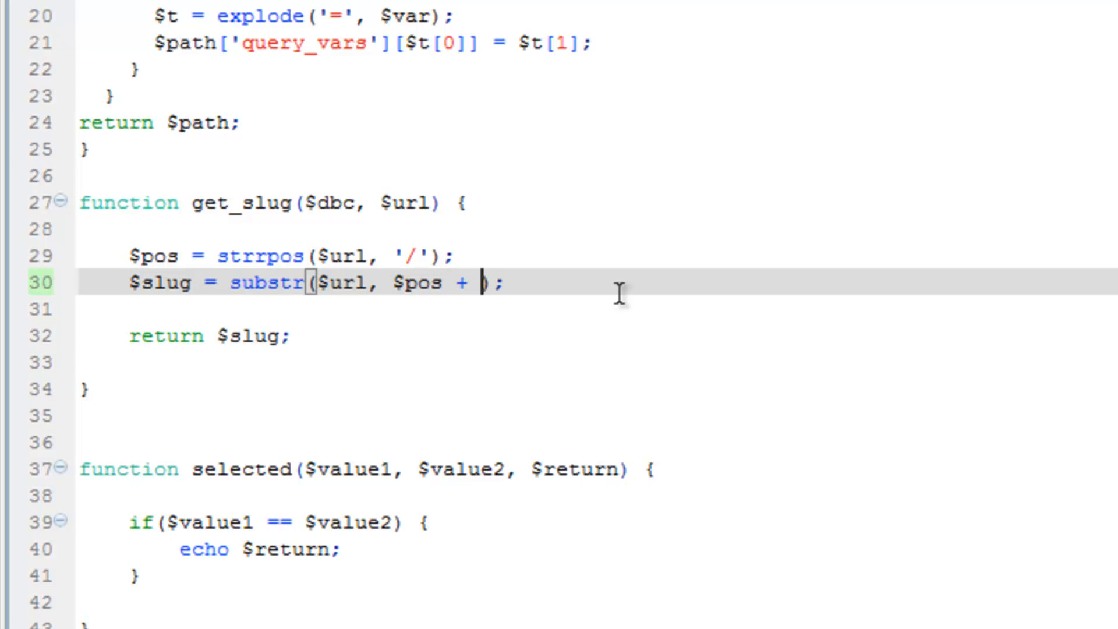
Change the substr start to $pos + 1 so the slug drops its leading slash
text(1)
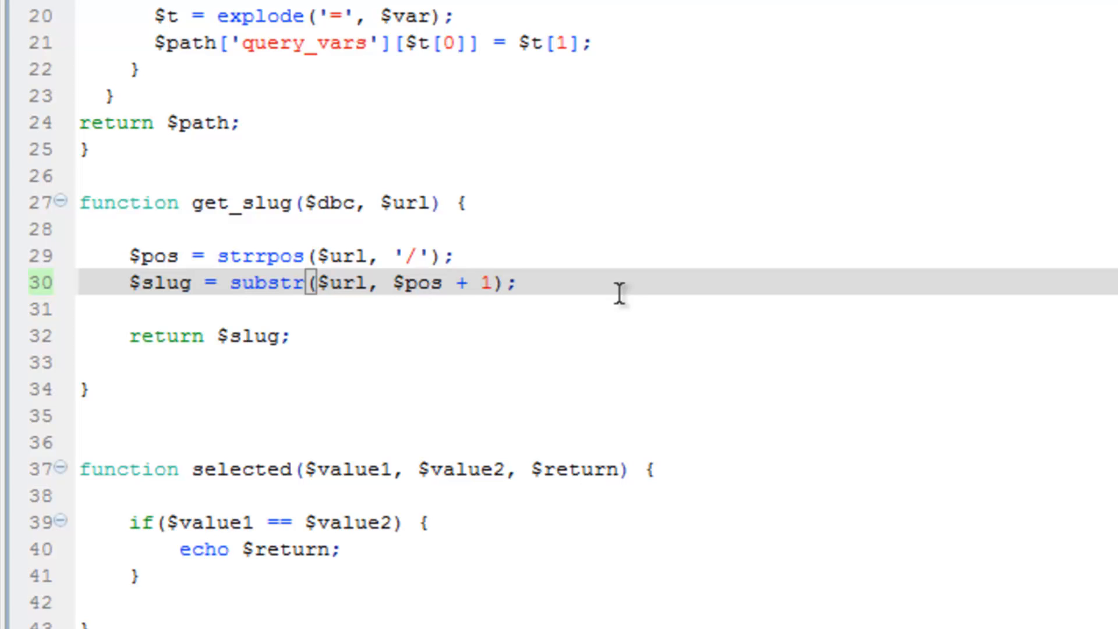
click(492, 283)
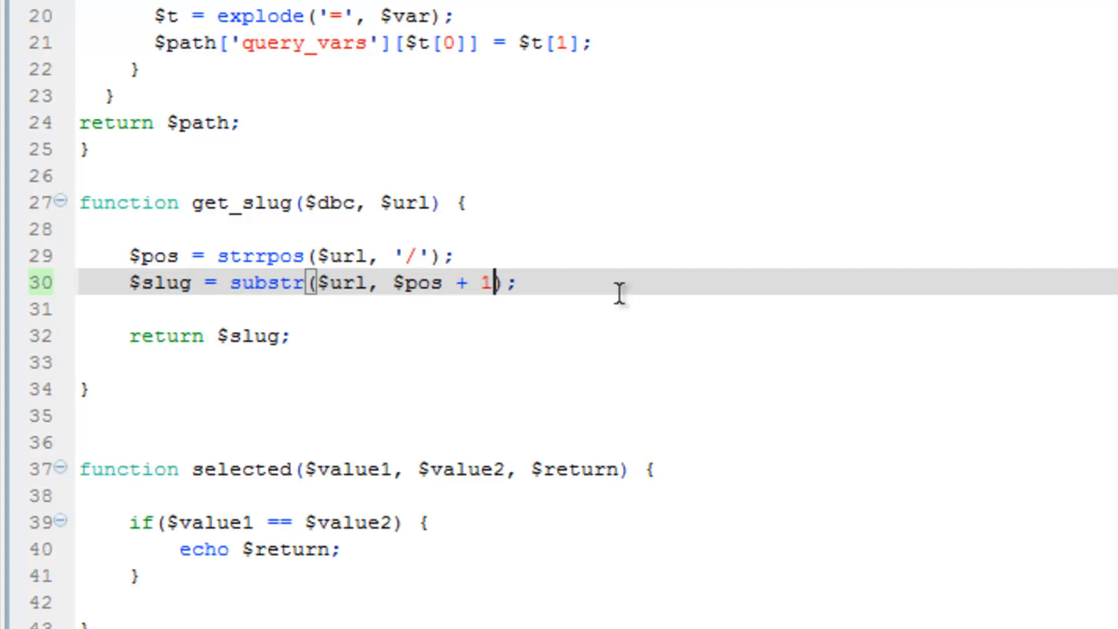
scroll(up, 3)
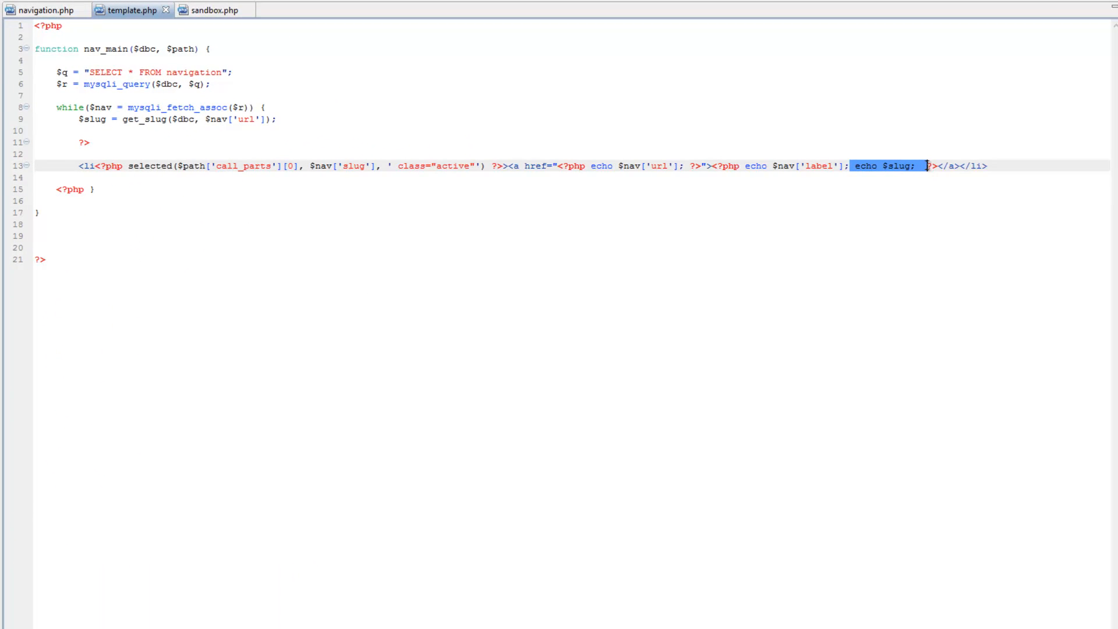
Remove the test echo and assign get_slug's result to $nav['slug'] instead of $slug
key(Delete)
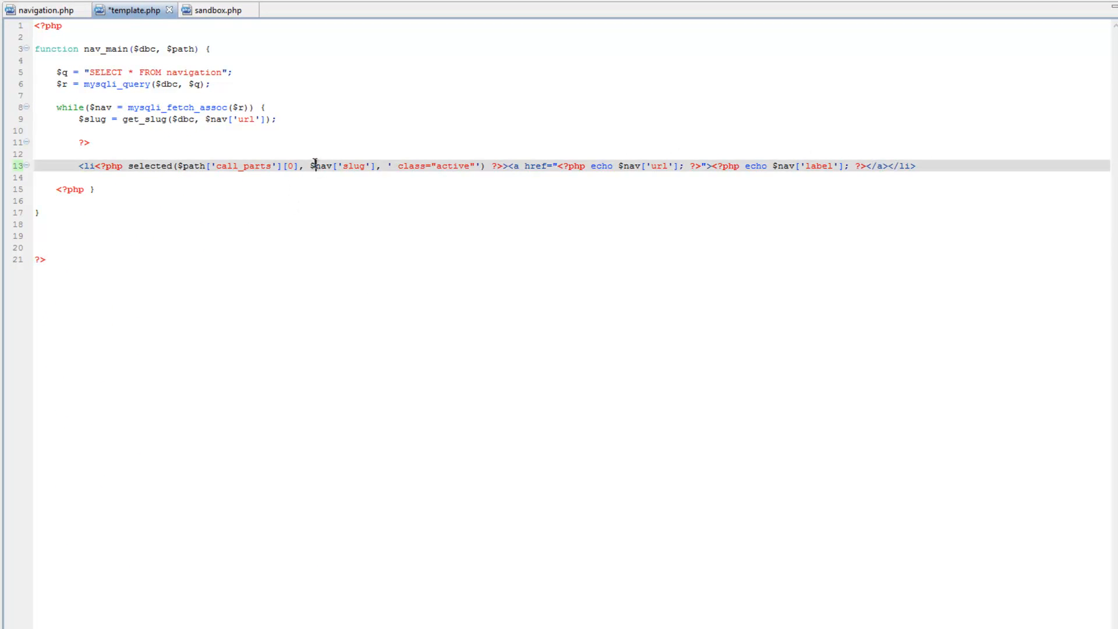
double_click(344, 167)
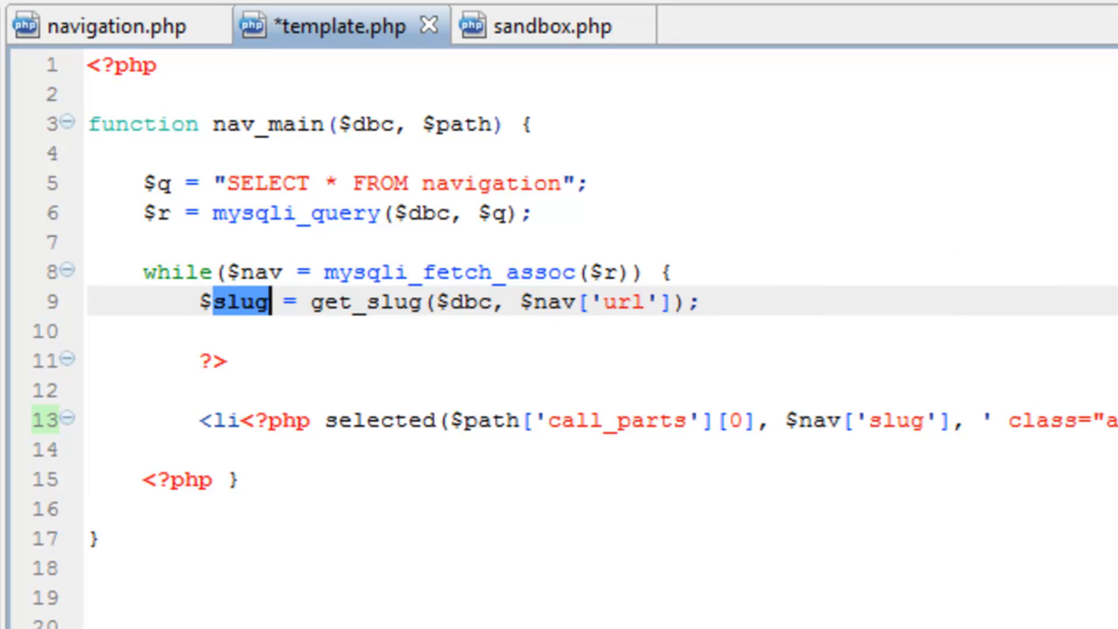
text(nav)
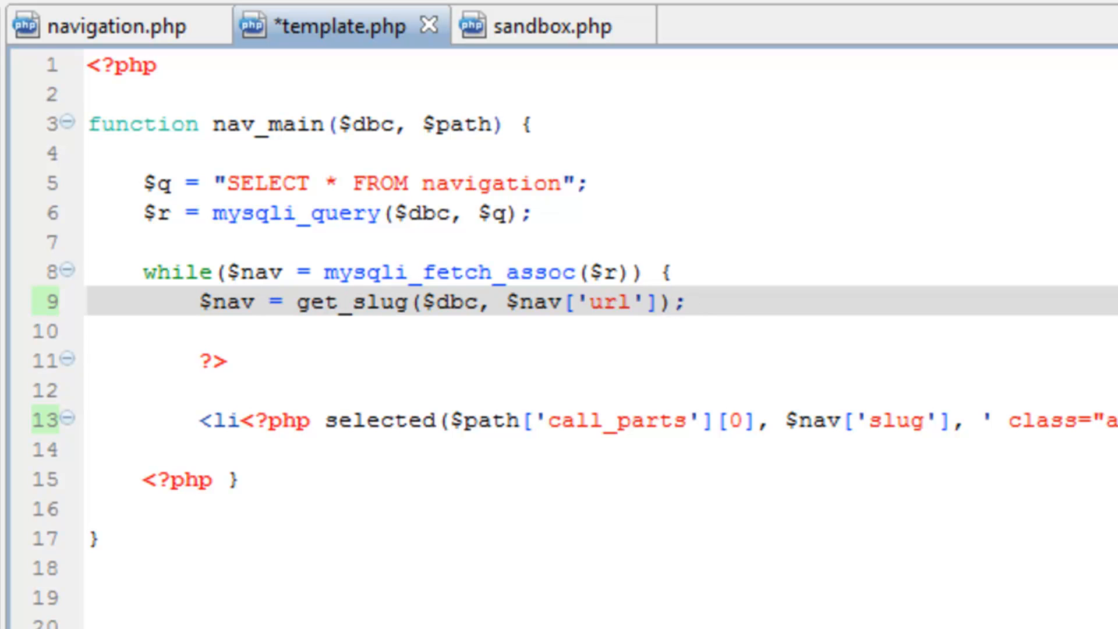
text(['slug'])
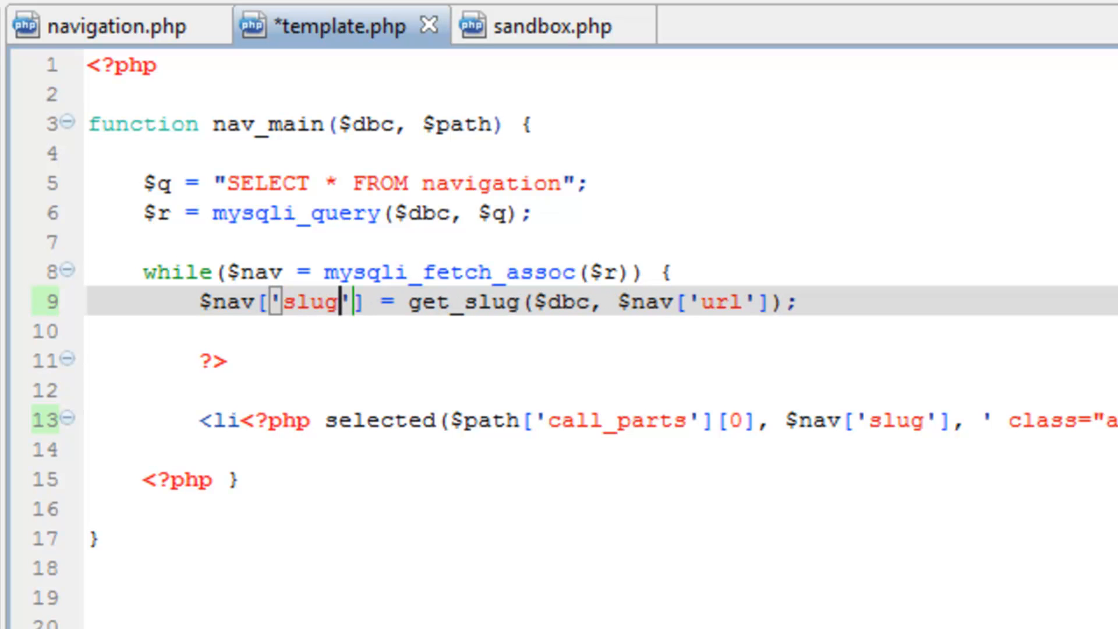